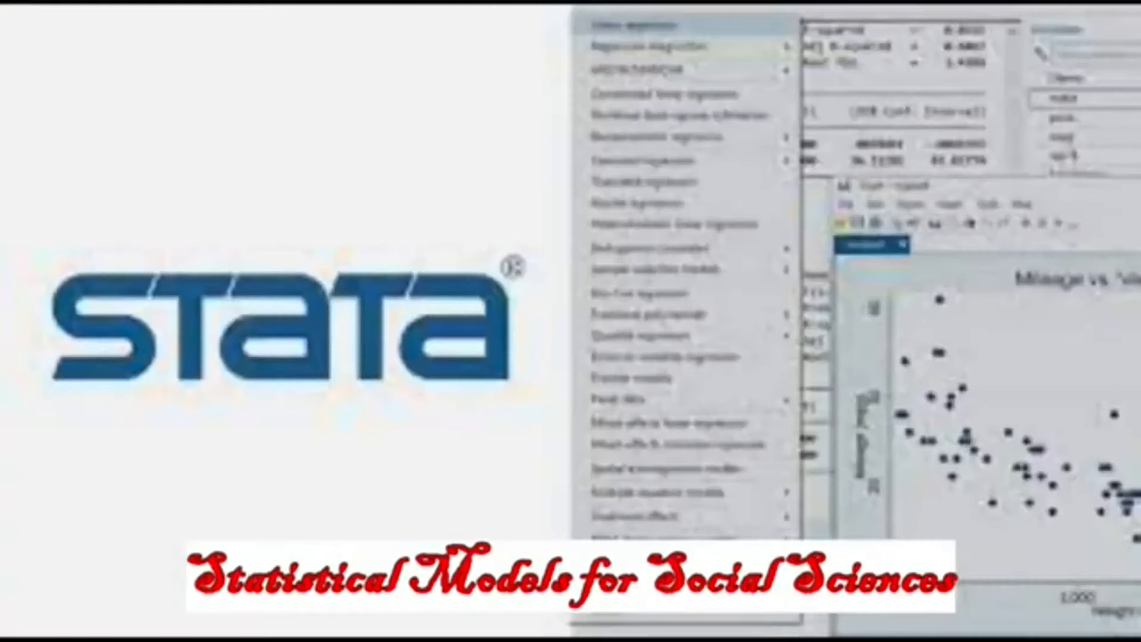
Select a cell in the Feuil1 yearly GDP and investment table
click(160, 528)
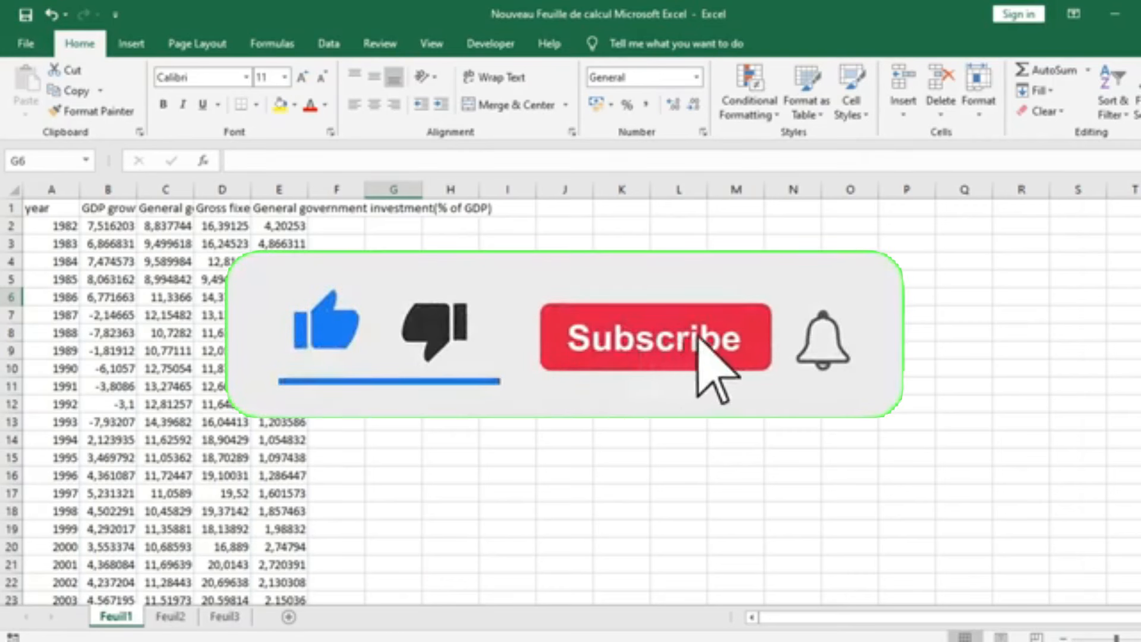
Review the B1–E1 header titles (GDP growth, gross fixed capital, government investment) and show the Data commands
click(654, 336)
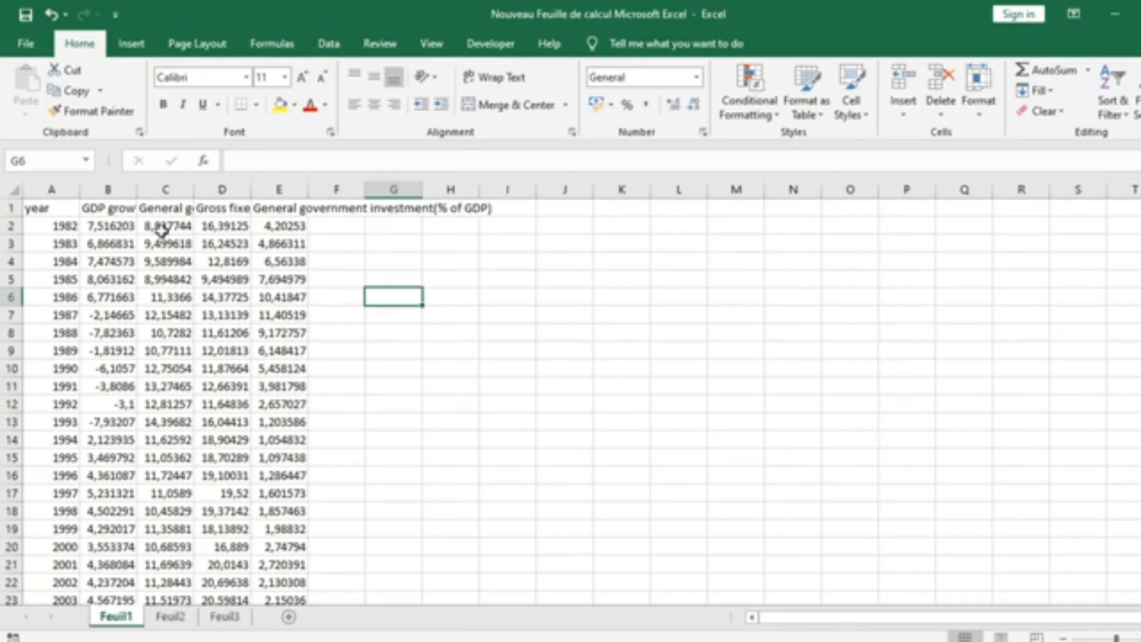
click(222, 207)
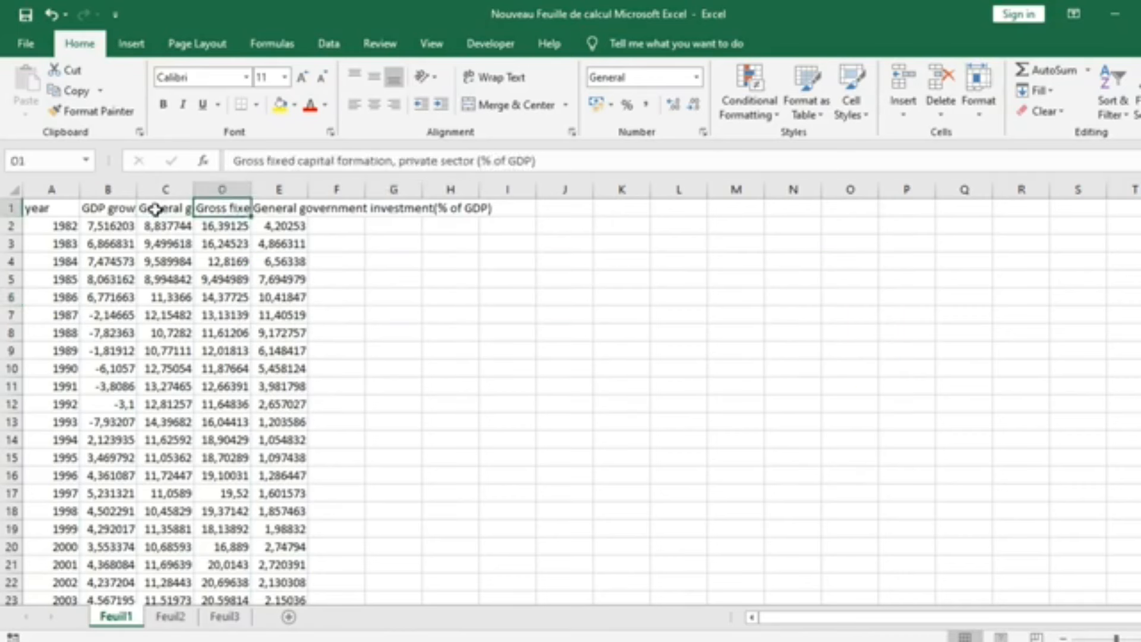
click(109, 206)
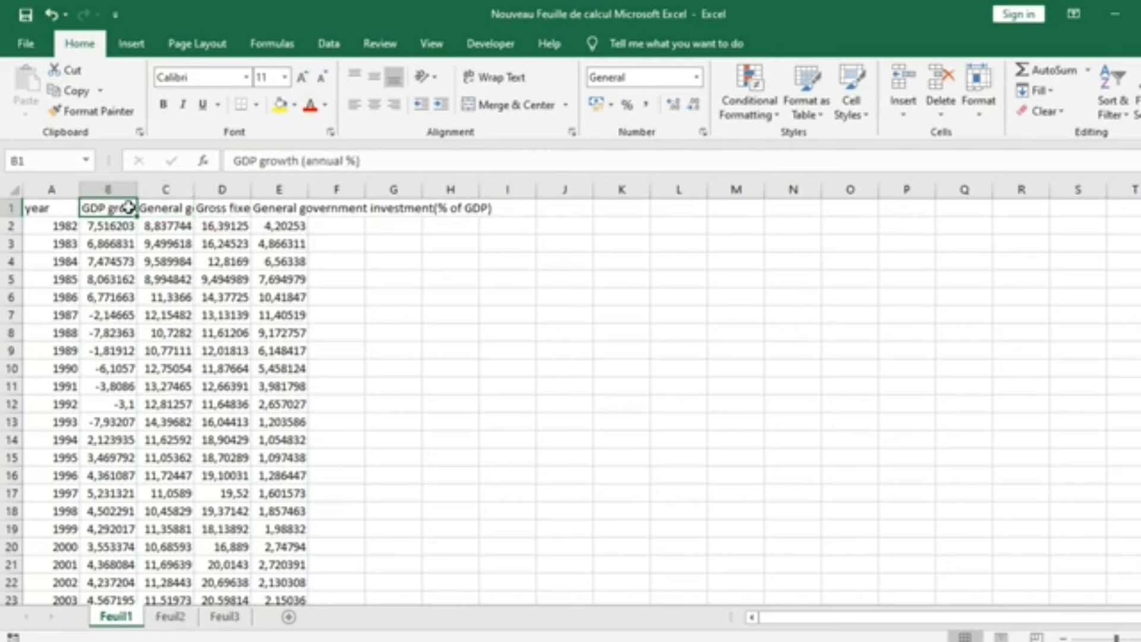
click(165, 208)
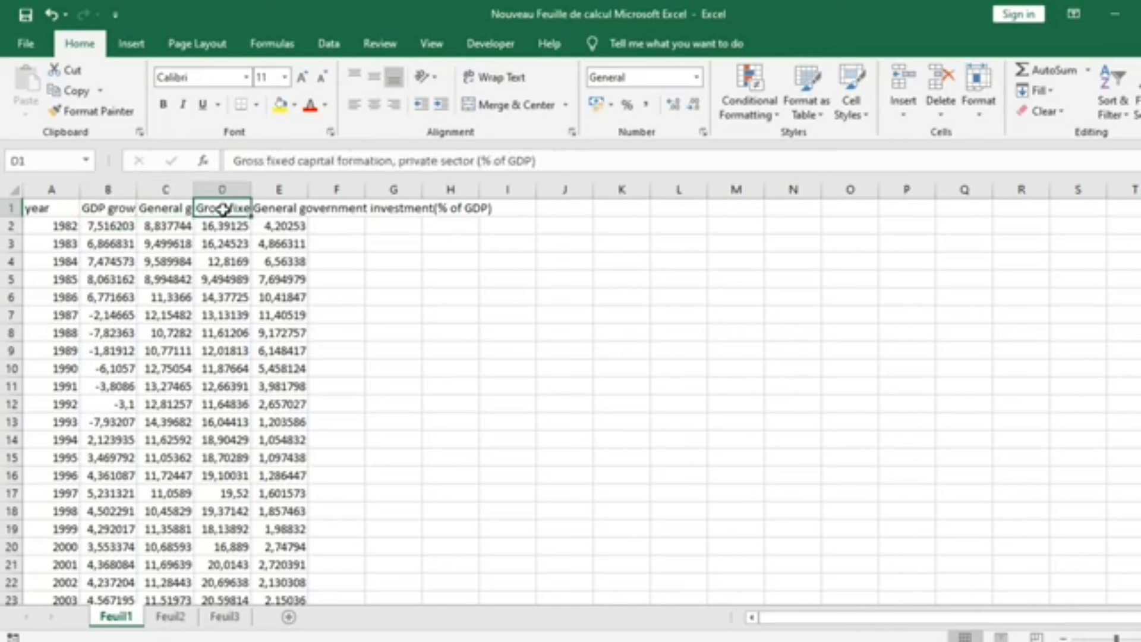
click(278, 207)
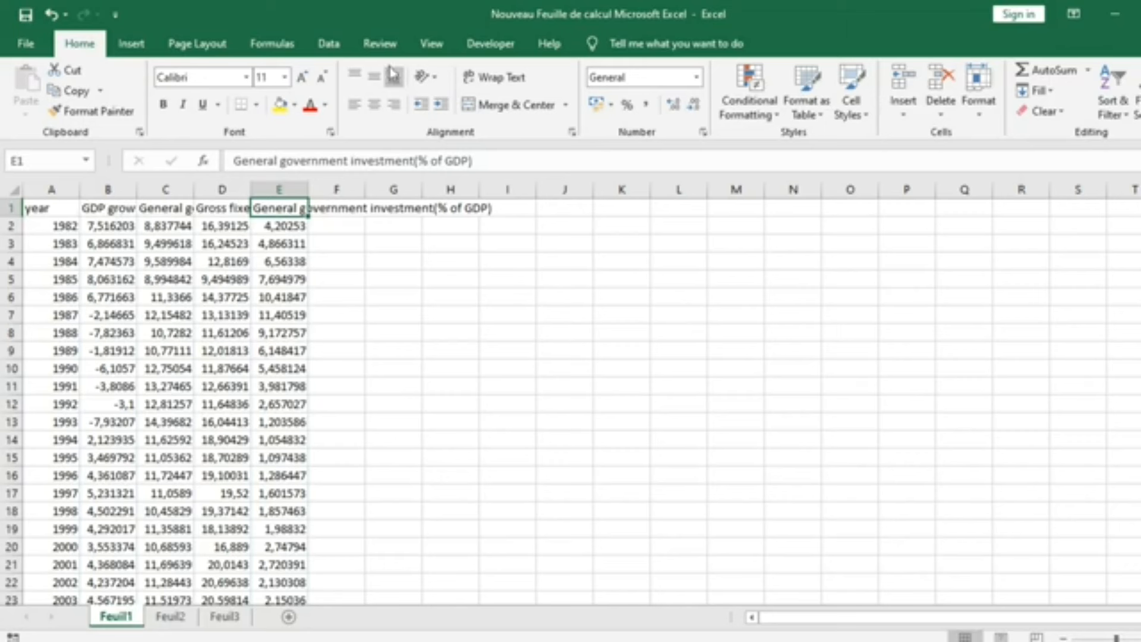
mouse_move(100, 167)
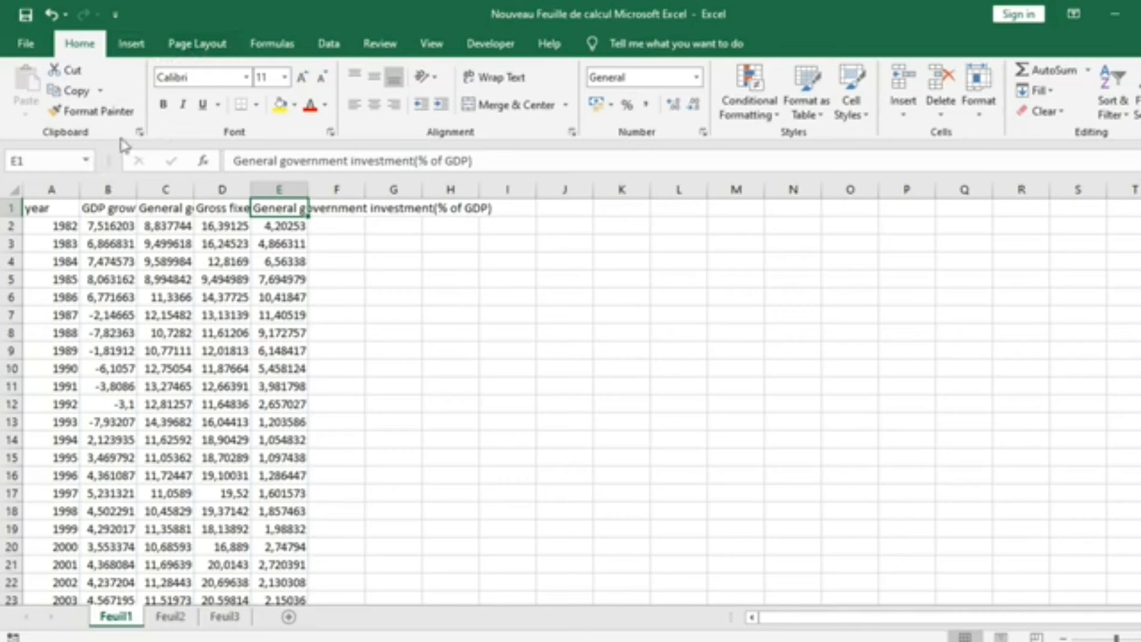
click(328, 43)
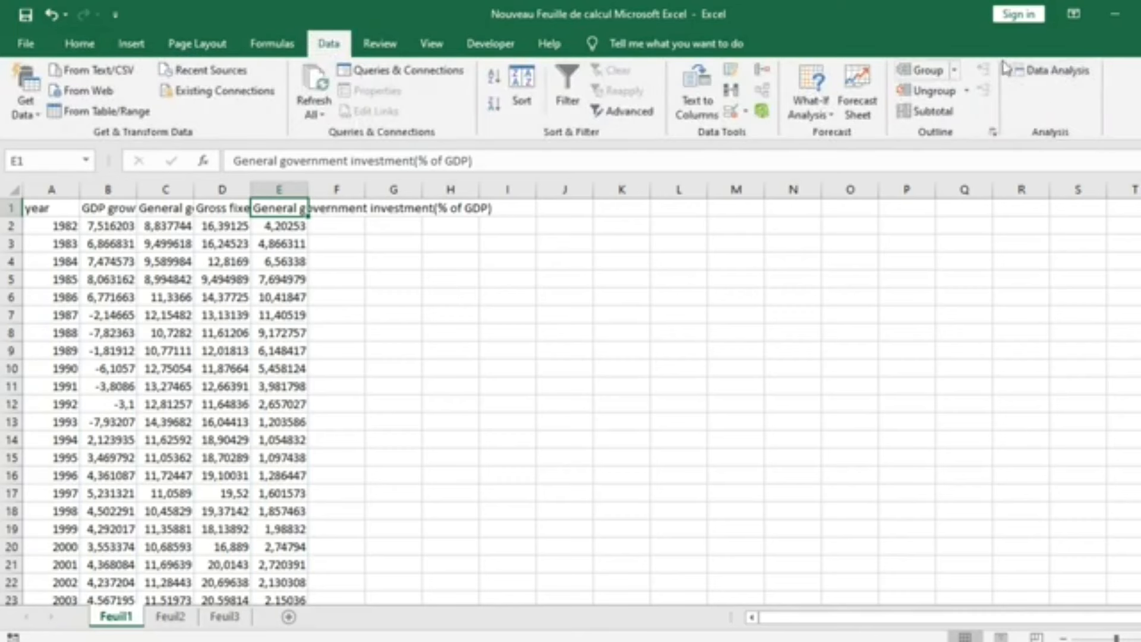
mouse_move(1049, 70)
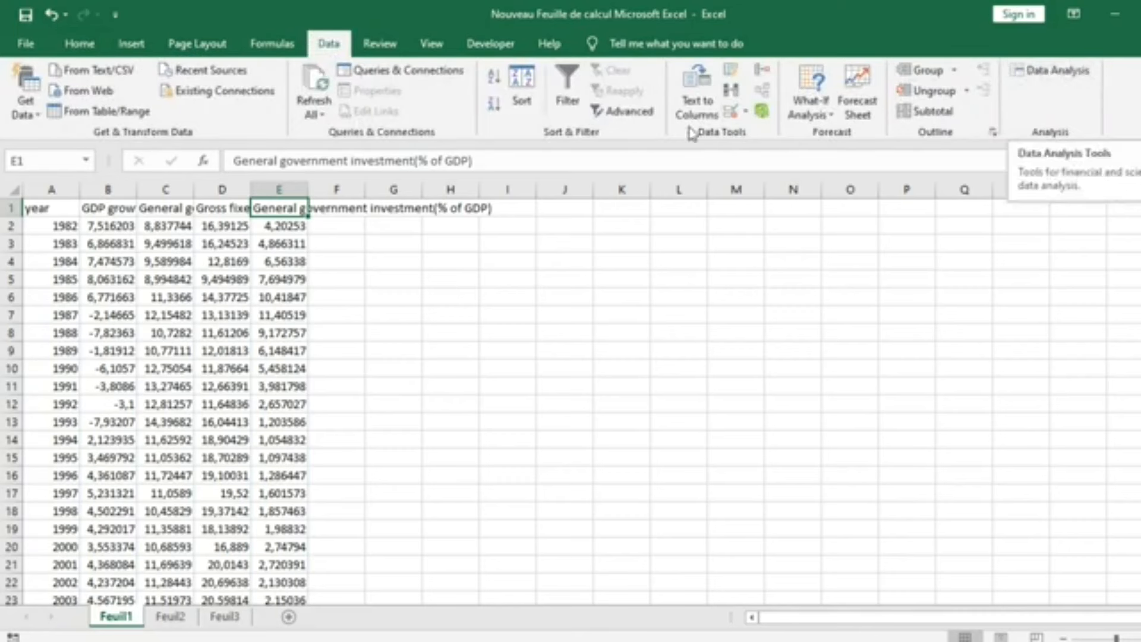
mouse_move(1061, 100)
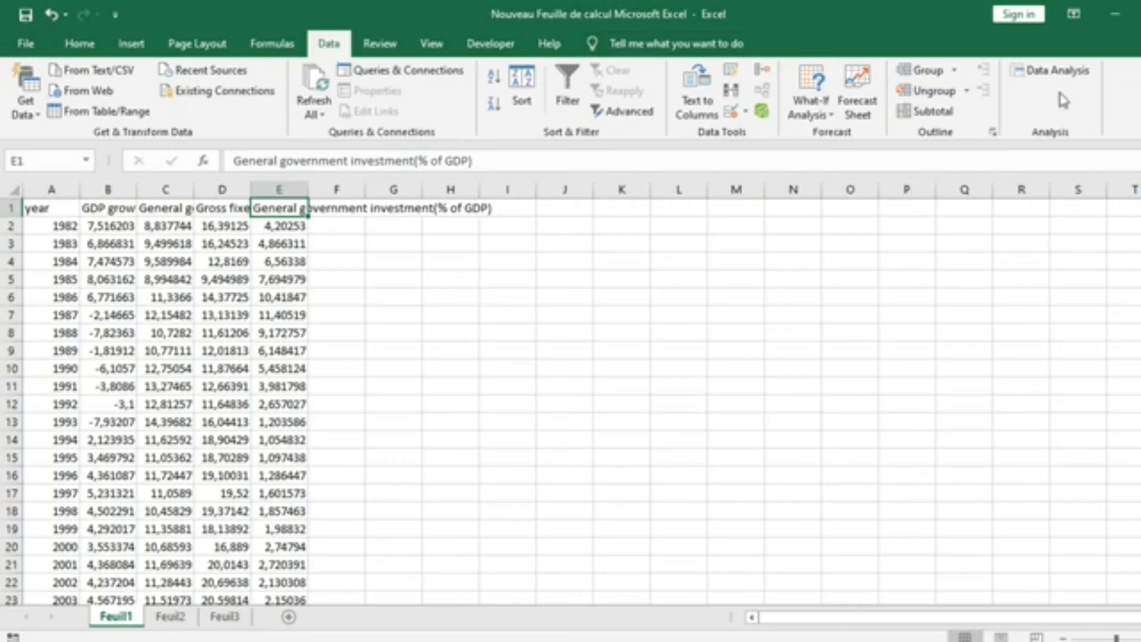
Enable the Analysis ToolPak add-in through File > Options > Add-ins
click(25, 43)
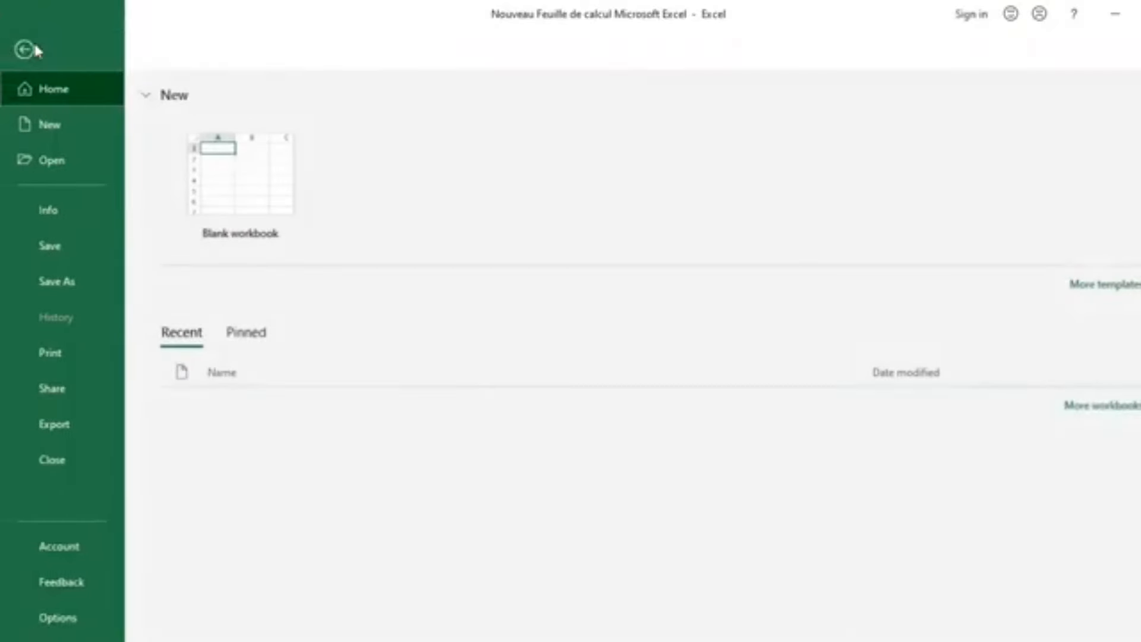
click(57, 617)
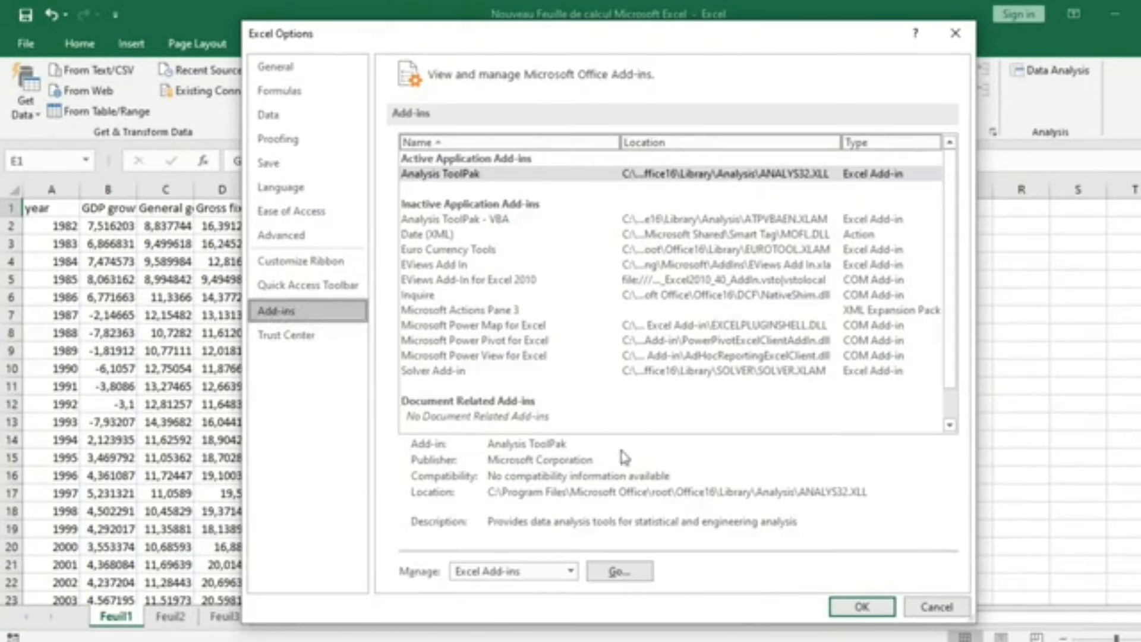
click(618, 570)
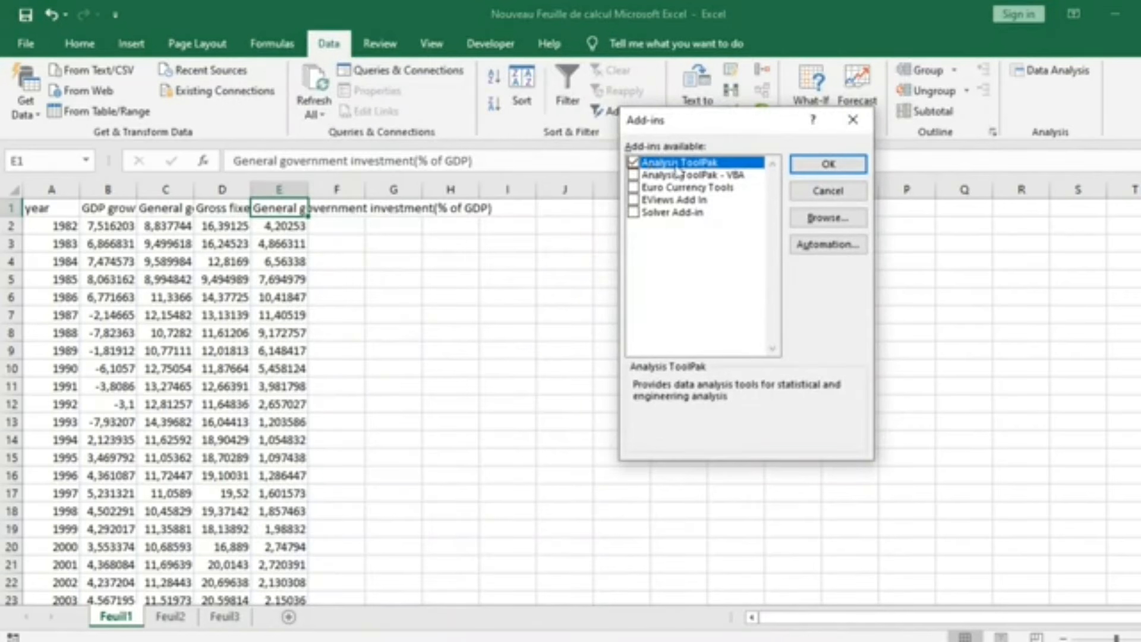
click(633, 163)
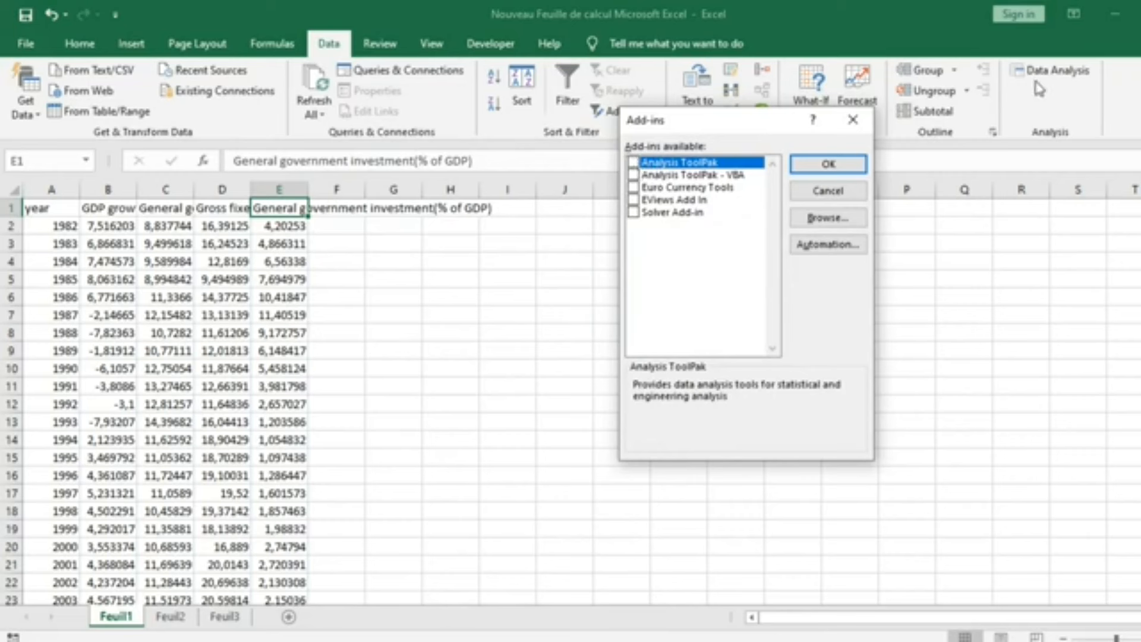
mouse_move(1069, 92)
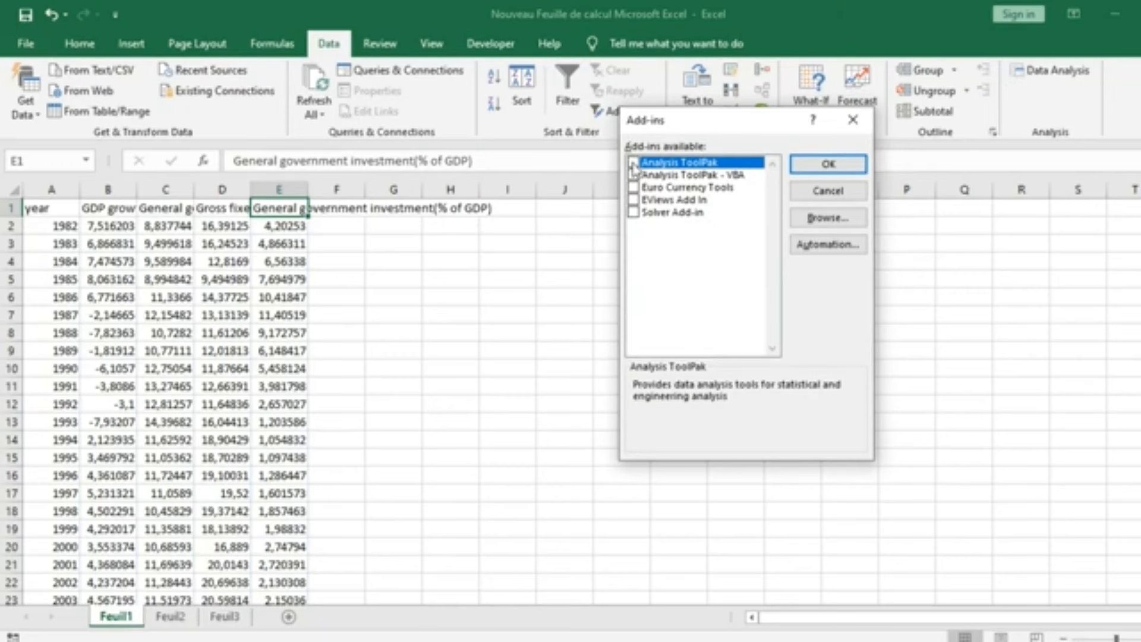
click(827, 163)
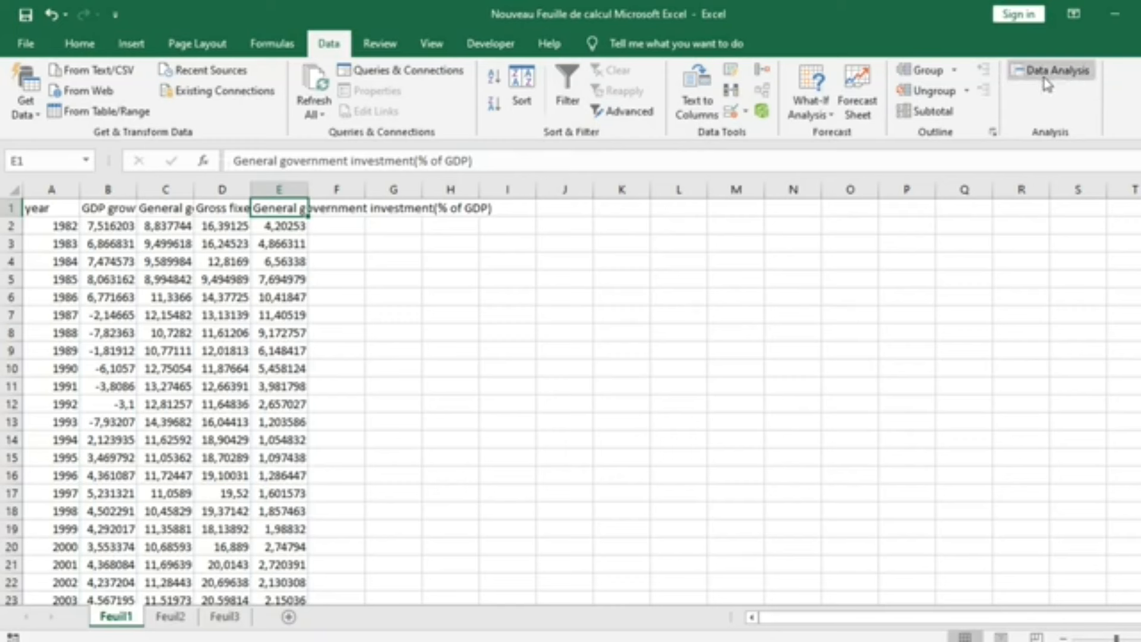
mouse_move(1049, 71)
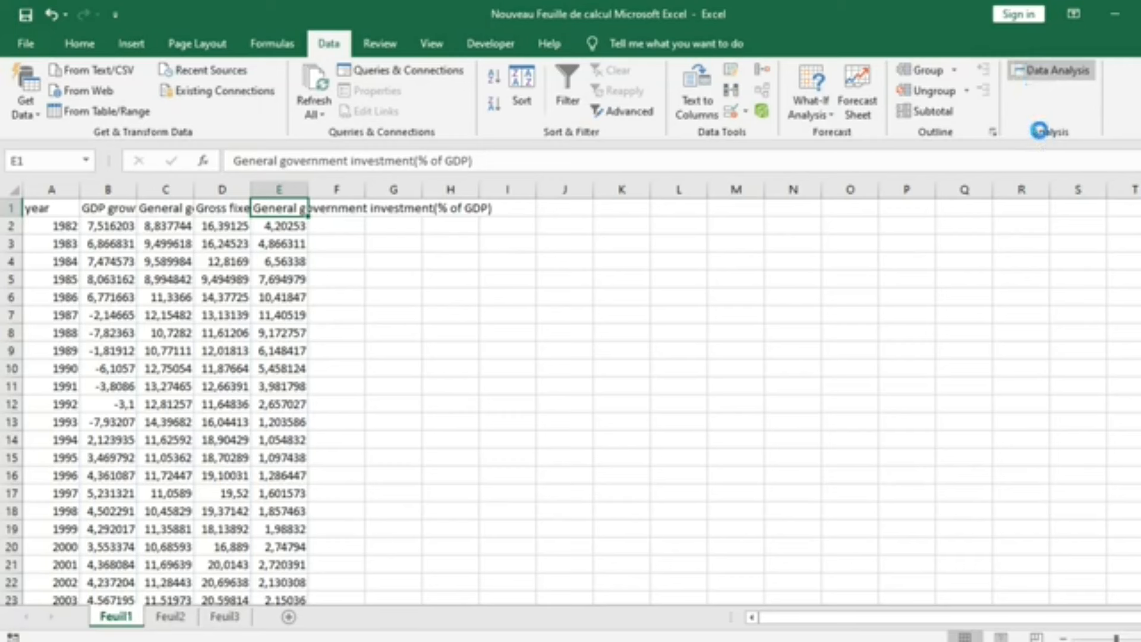
Start the Regression tool from Data Analysis
click(1049, 70)
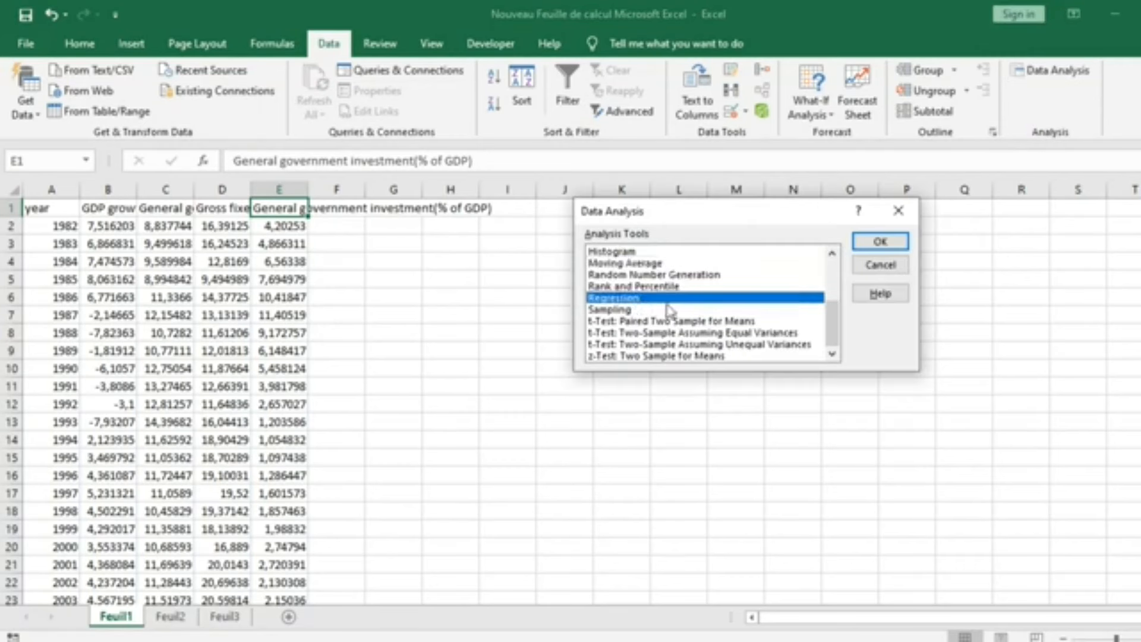
click(880, 241)
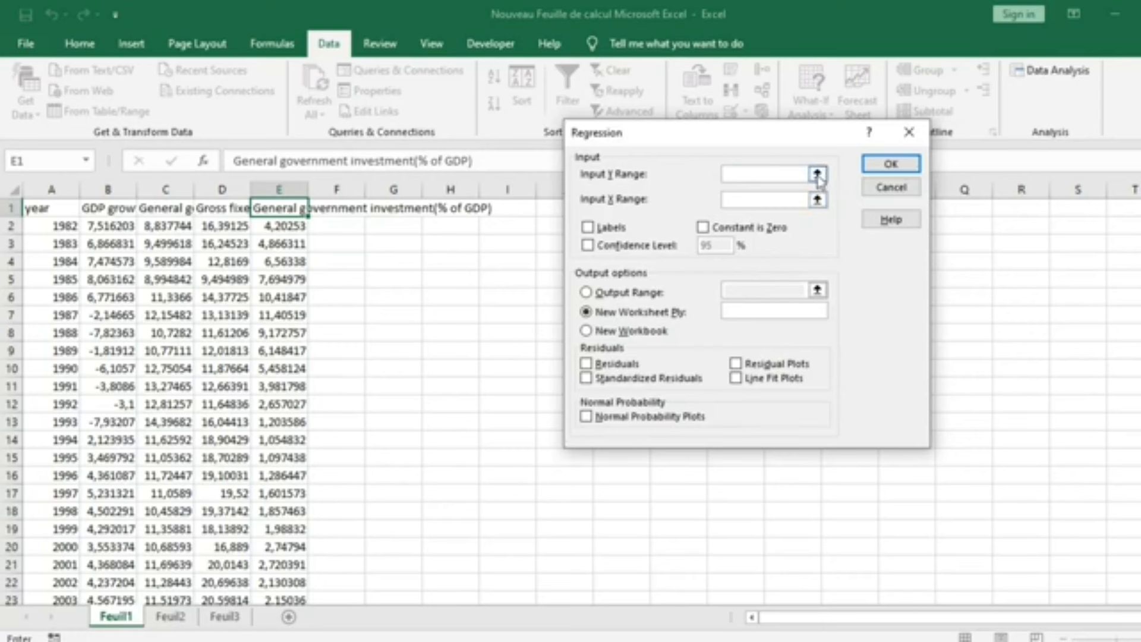
Set Input Y Range to $B$1:$B$38 (GDP growth) and Input X Range to $C$1:$E$38
click(760, 174)
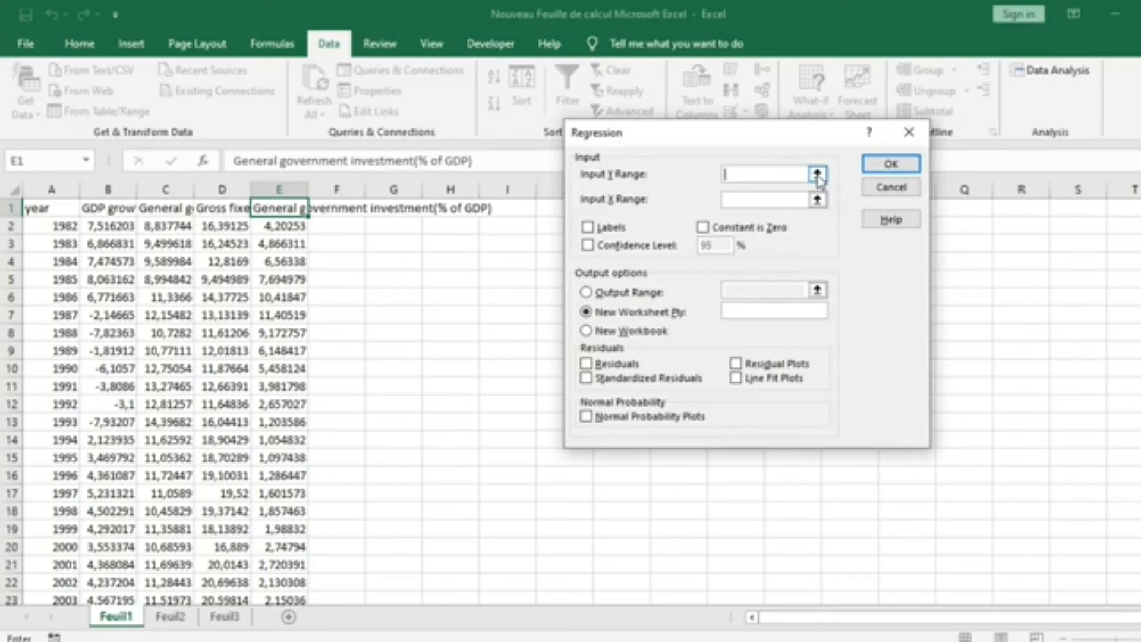
click(816, 174)
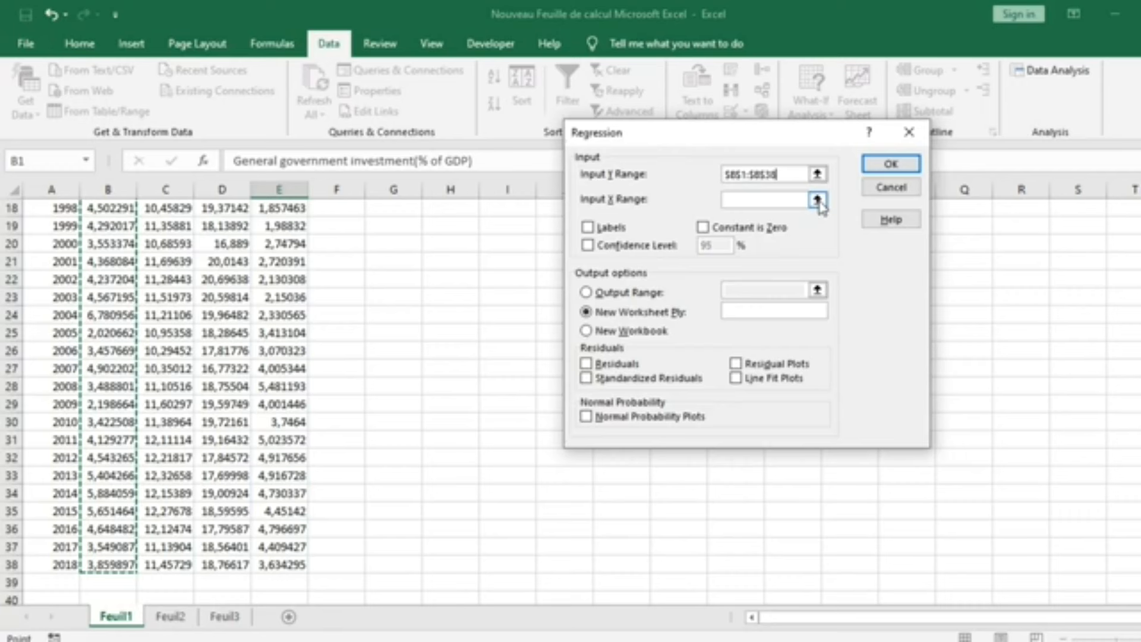
click(818, 198)
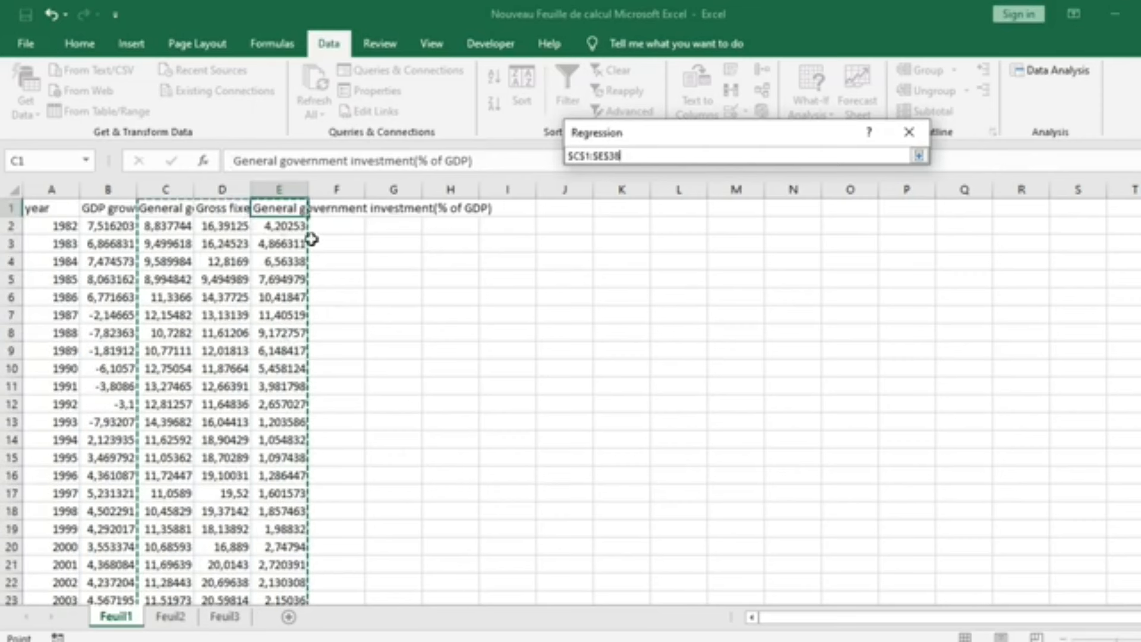
mouse_move(945, 171)
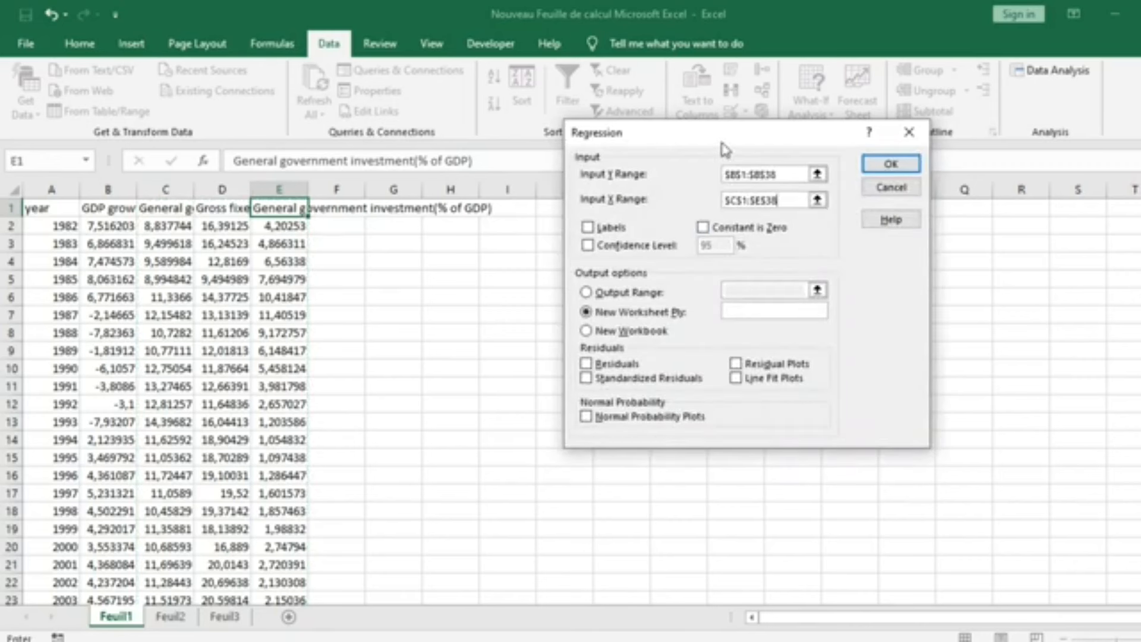
Include Residuals, a 95% Confidence Level and Labels, then run the regression to Sheet2
click(588, 364)
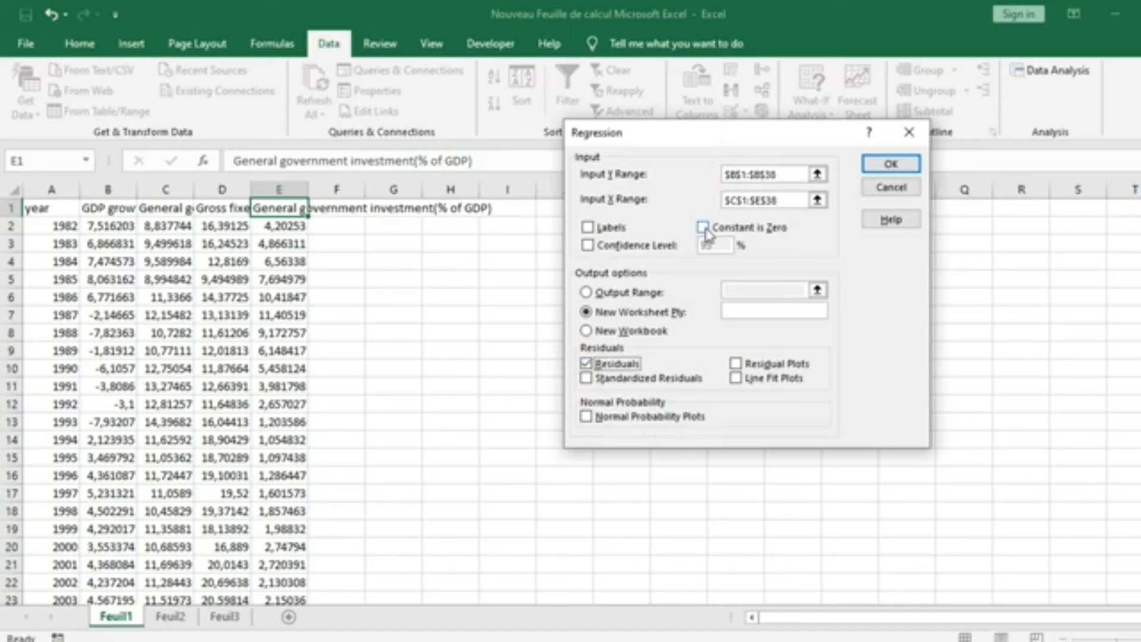
click(588, 227)
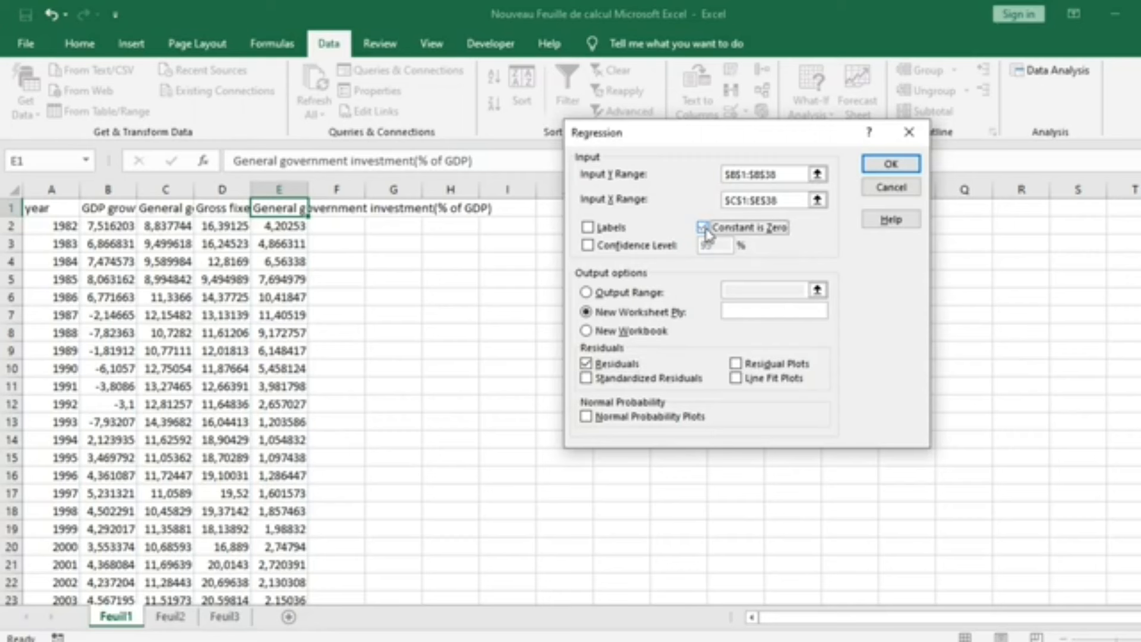
click(589, 245)
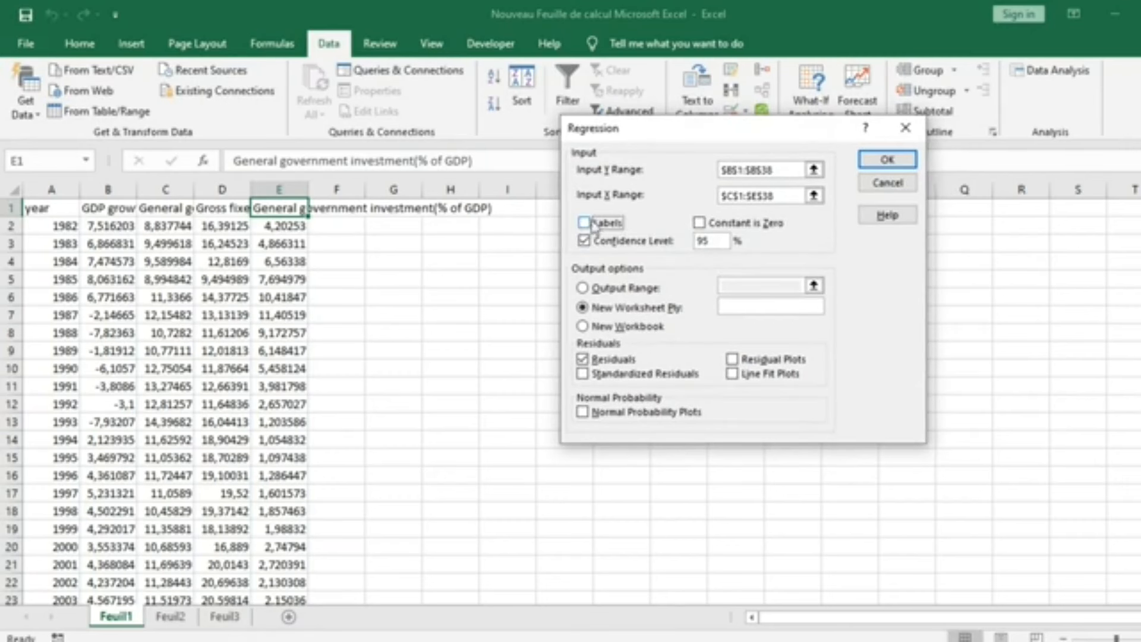
click(582, 222)
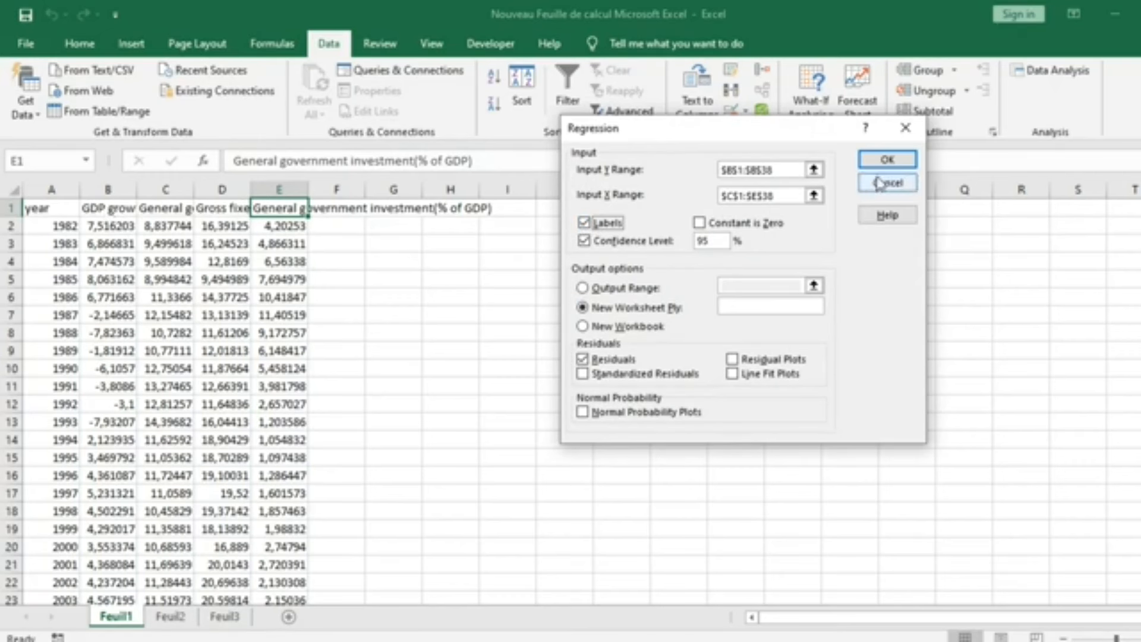
click(886, 158)
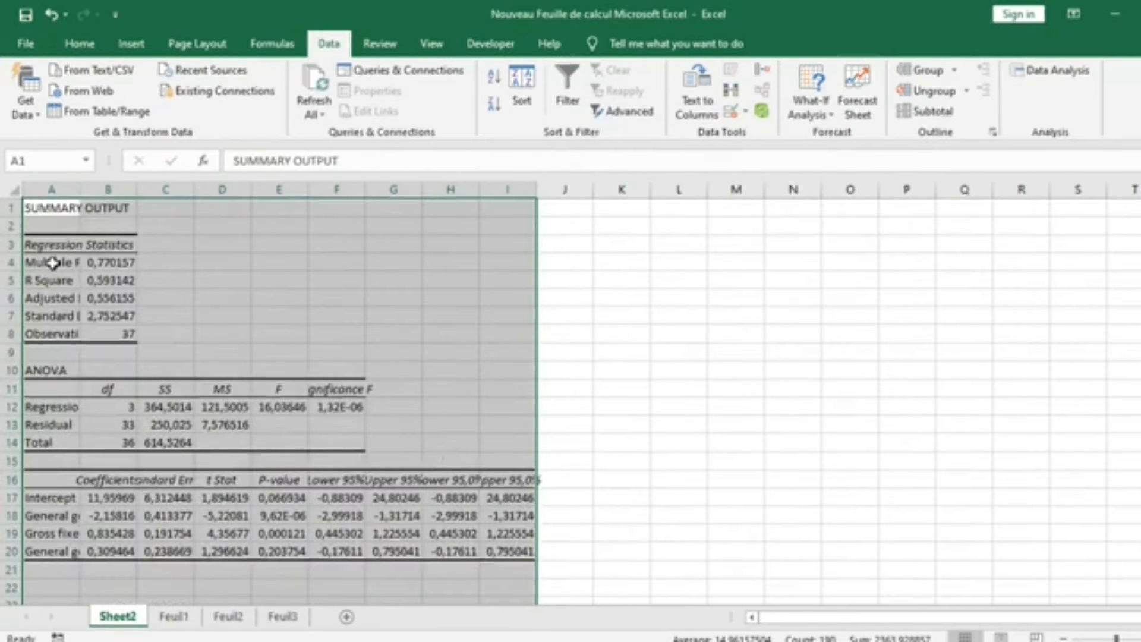
click(51, 263)
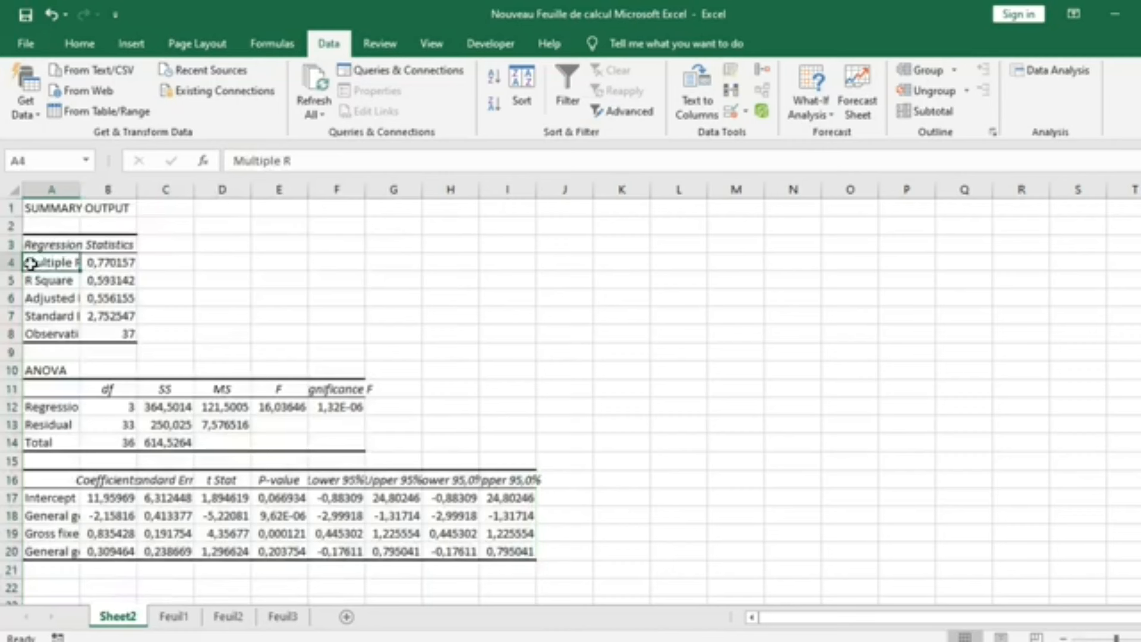
click(50, 297)
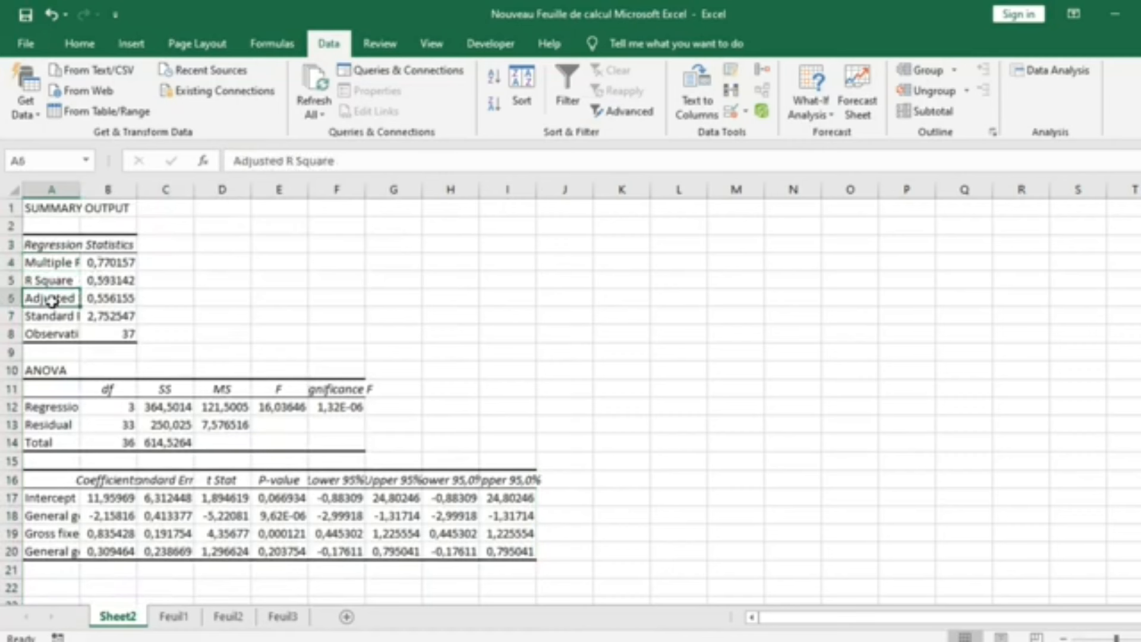
mouse_move(53, 297)
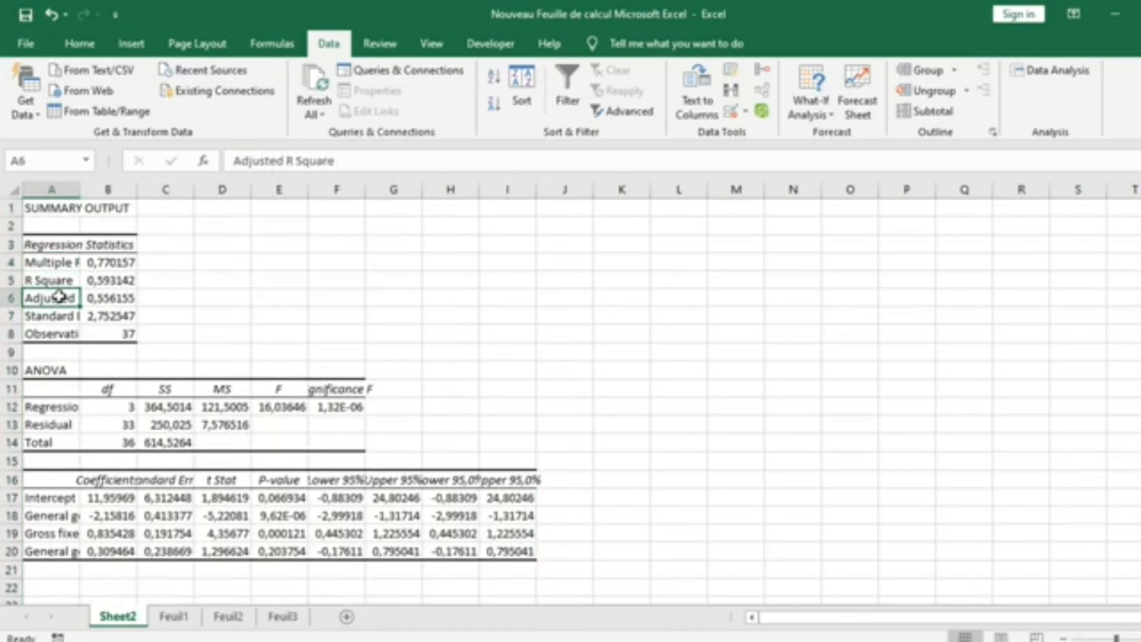
click(51, 280)
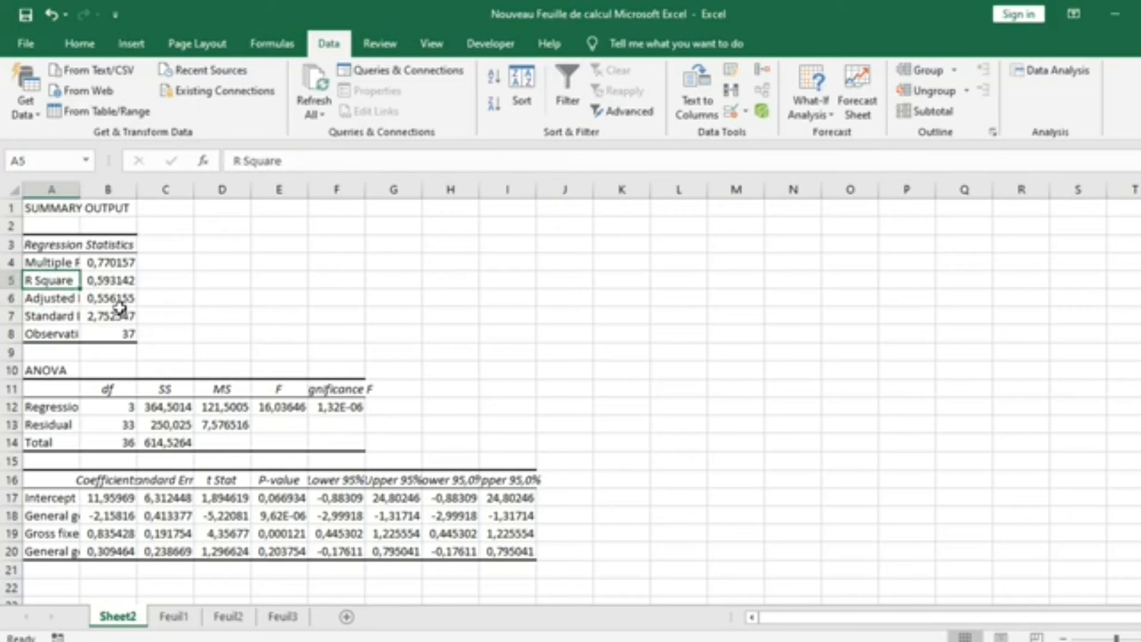
mouse_move(95, 546)
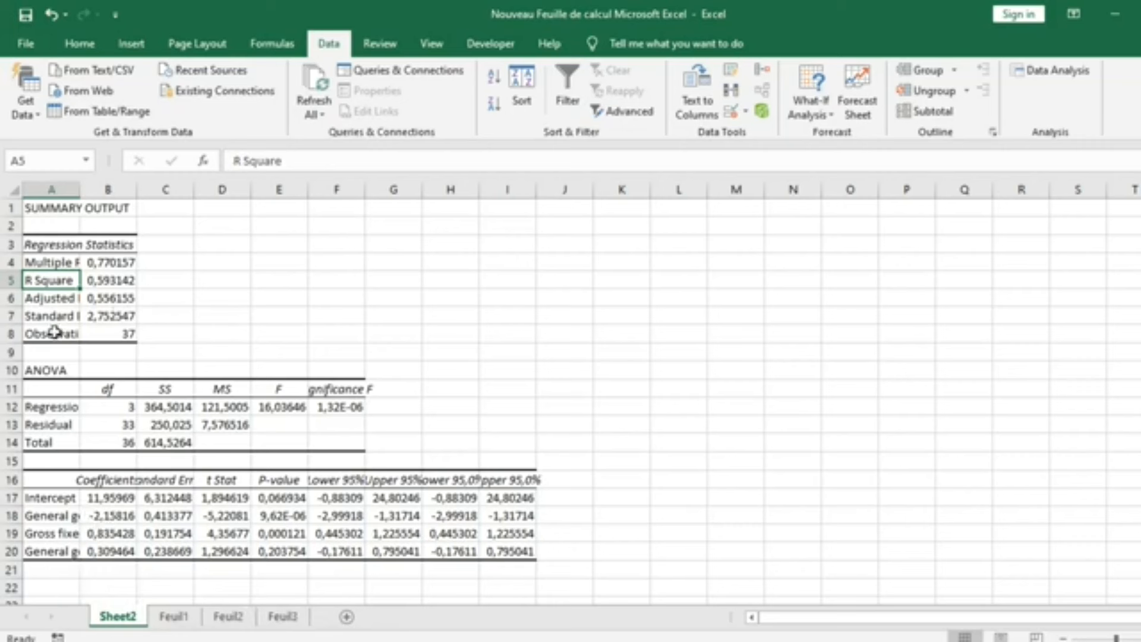
mouse_move(543, 578)
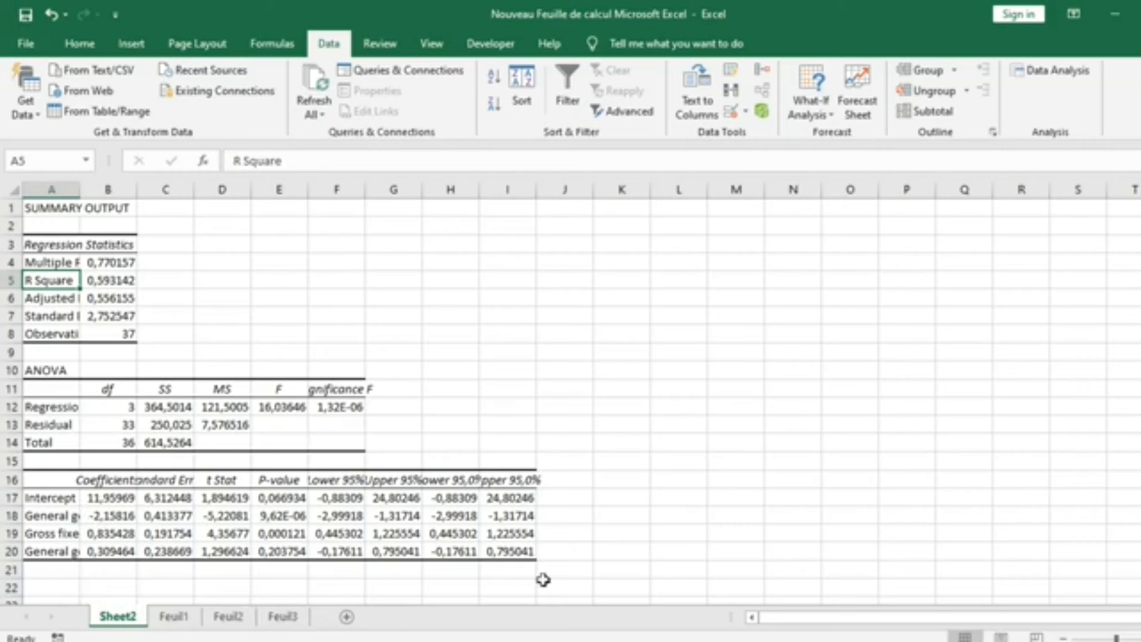
click(50, 497)
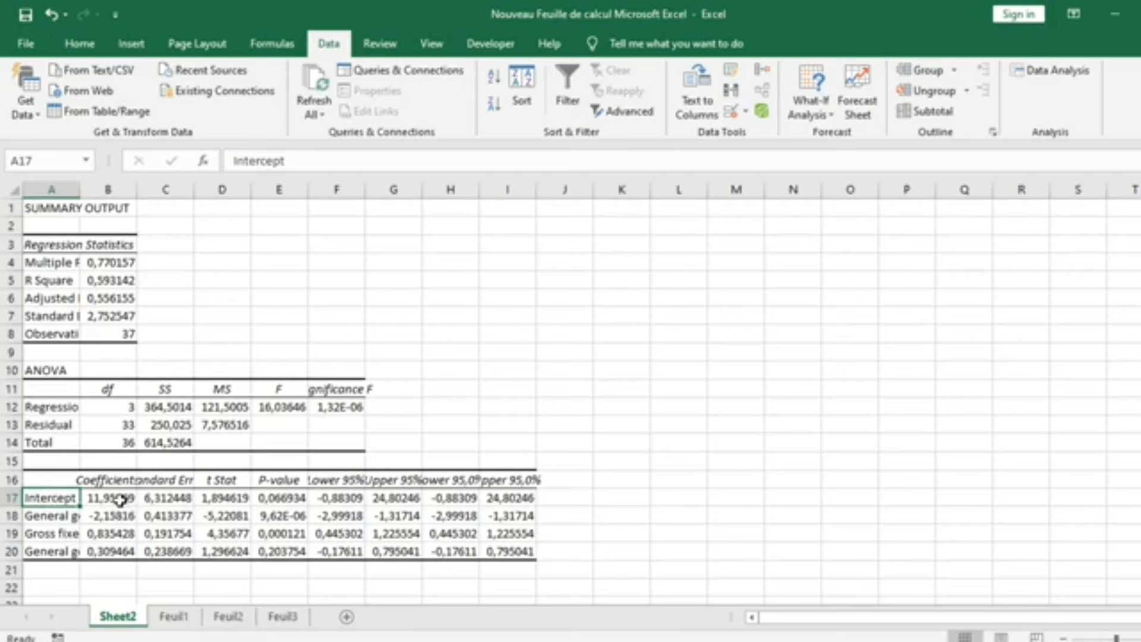
Read the full predictor names and review the gross fixed capital formation row (coefficient 0.835)
click(107, 497)
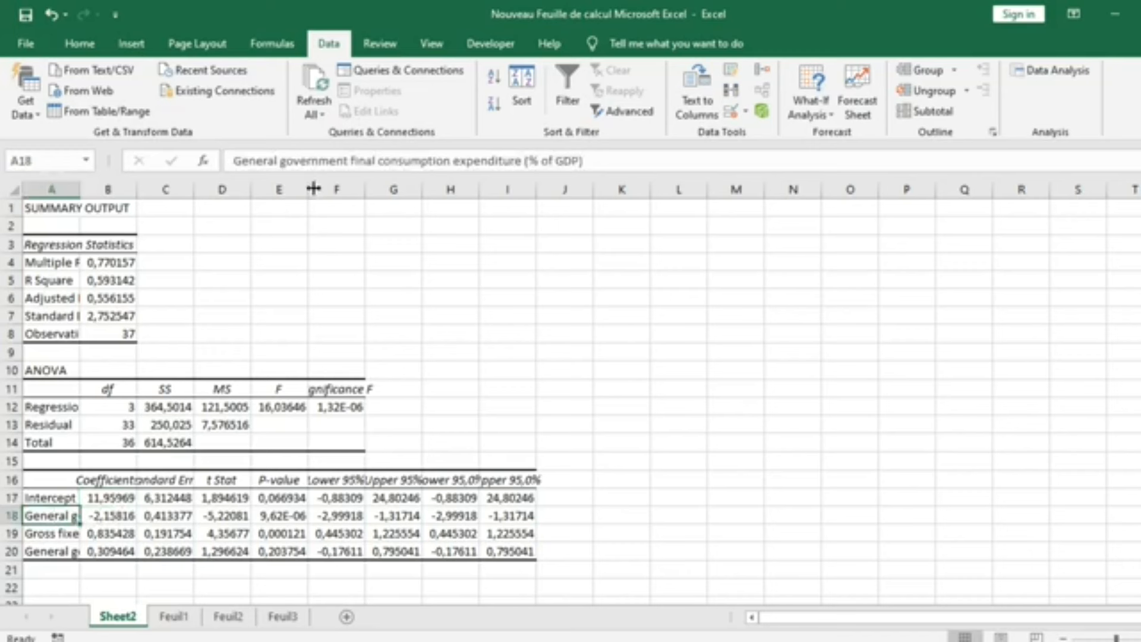
mouse_move(92, 470)
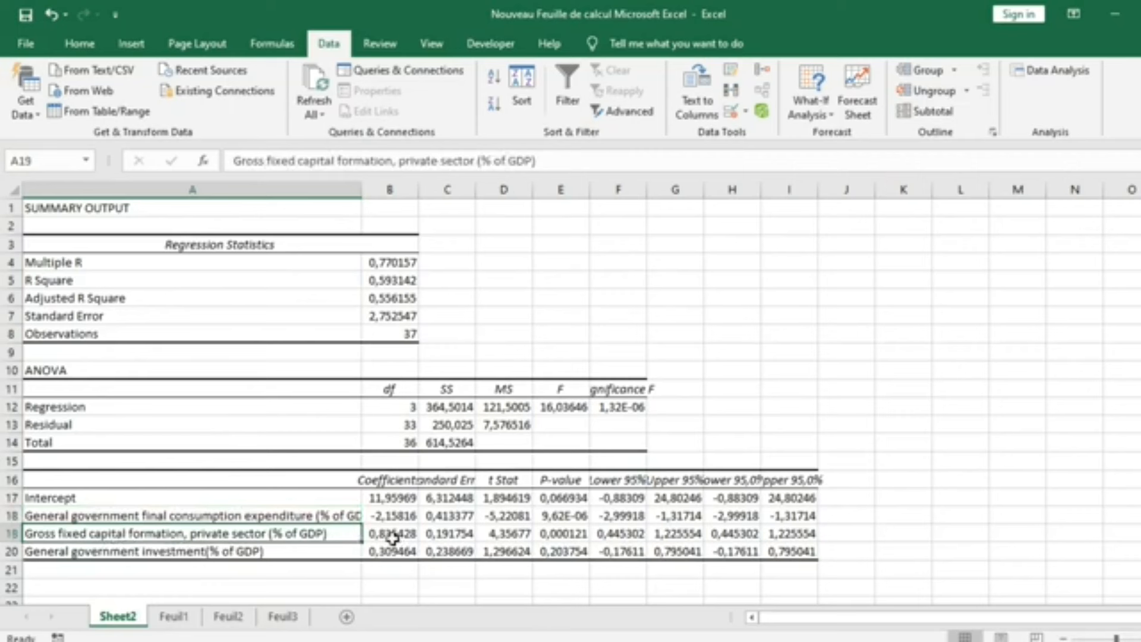
click(390, 514)
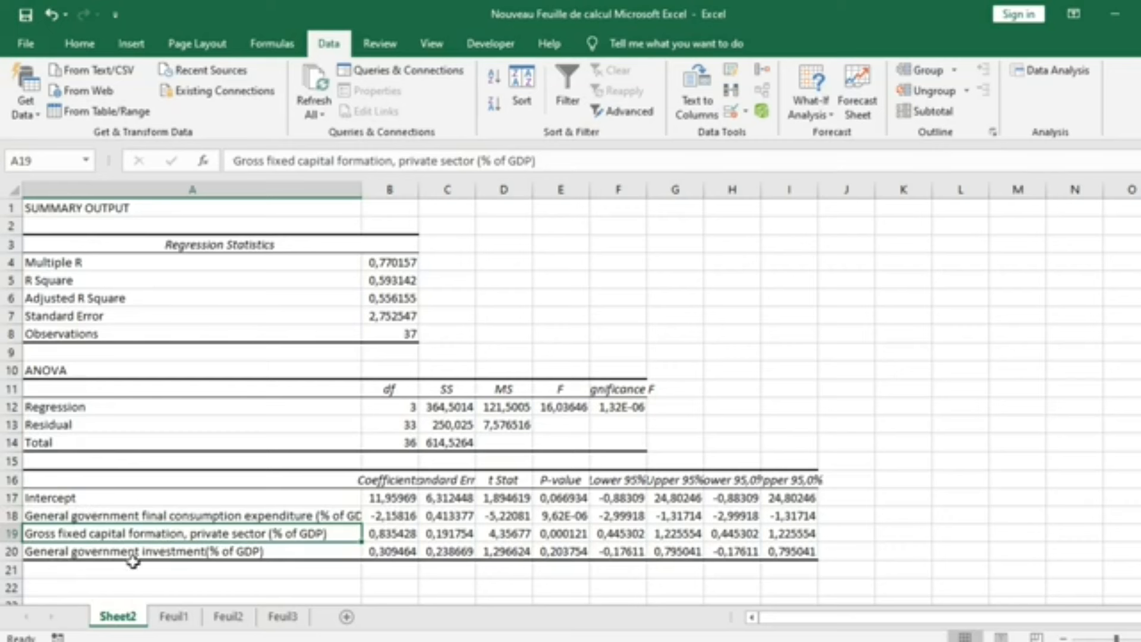
mouse_move(251, 552)
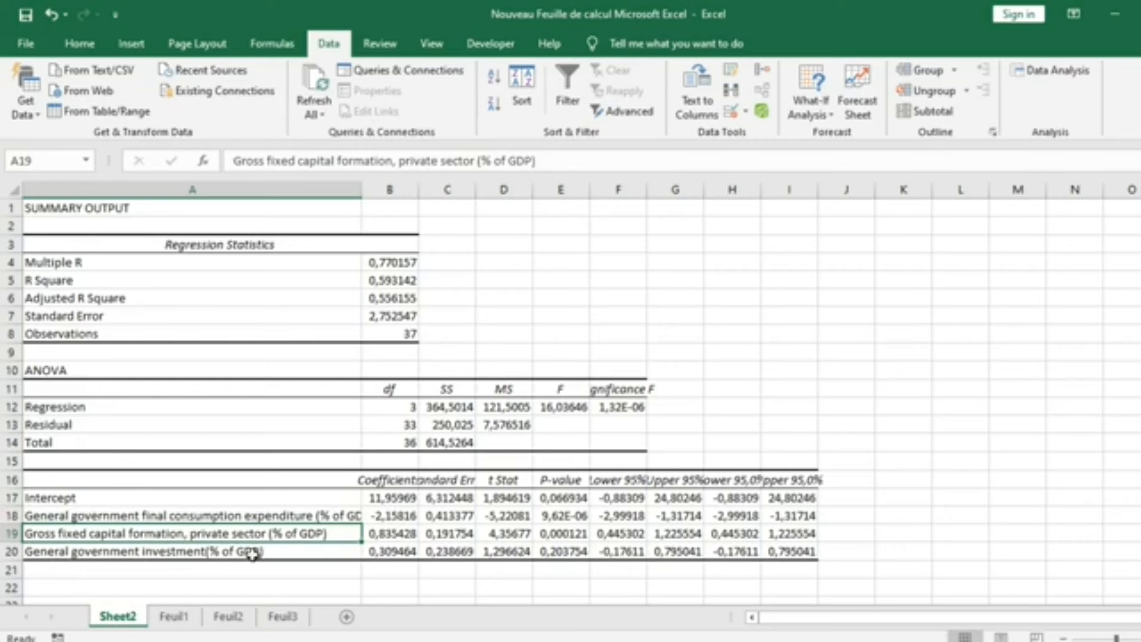
mouse_move(397, 523)
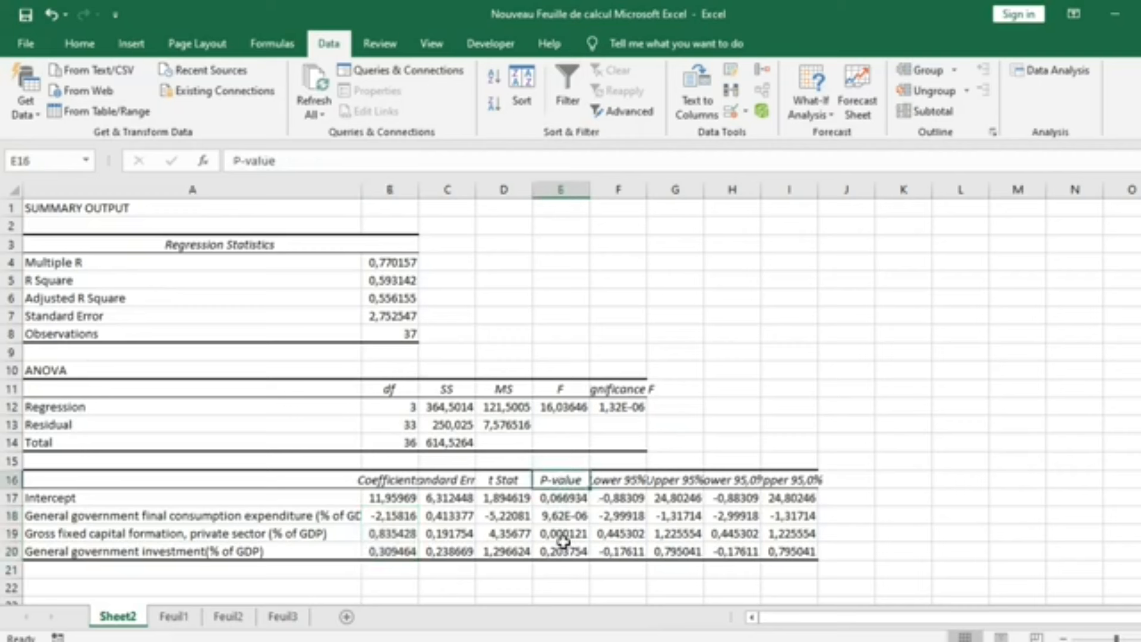
drag(560, 515, 560, 533)
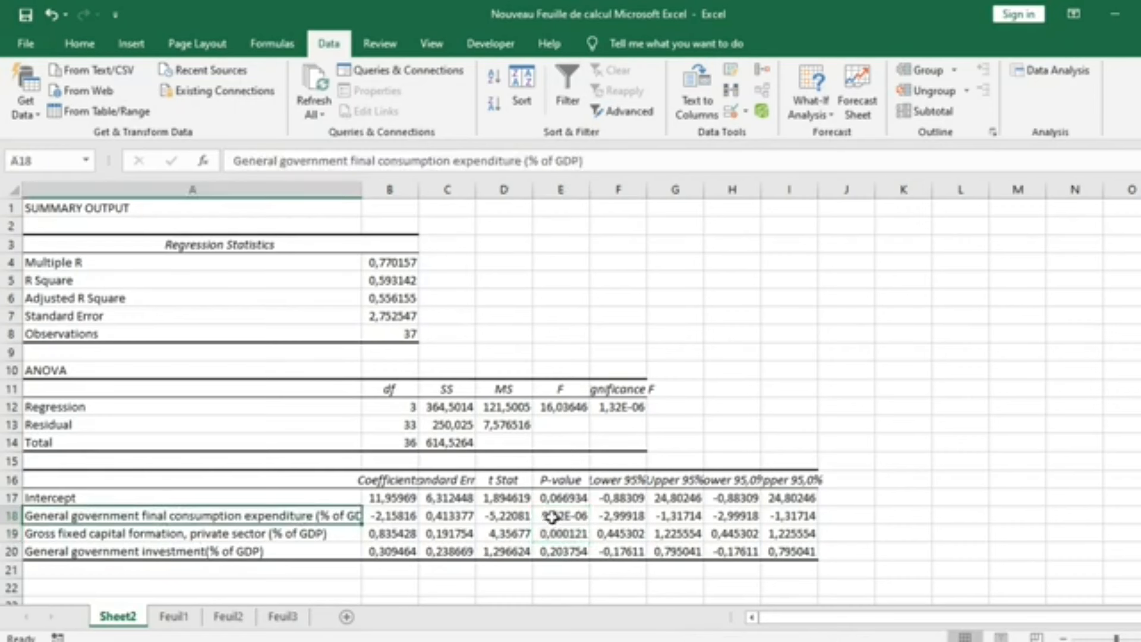
click(560, 515)
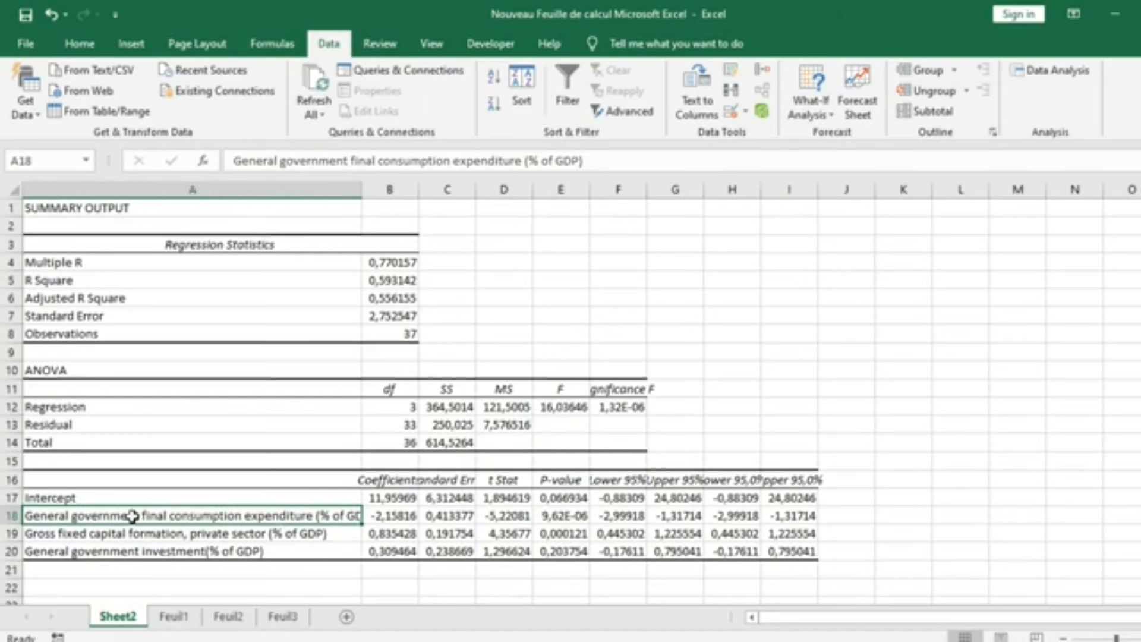
mouse_move(60, 536)
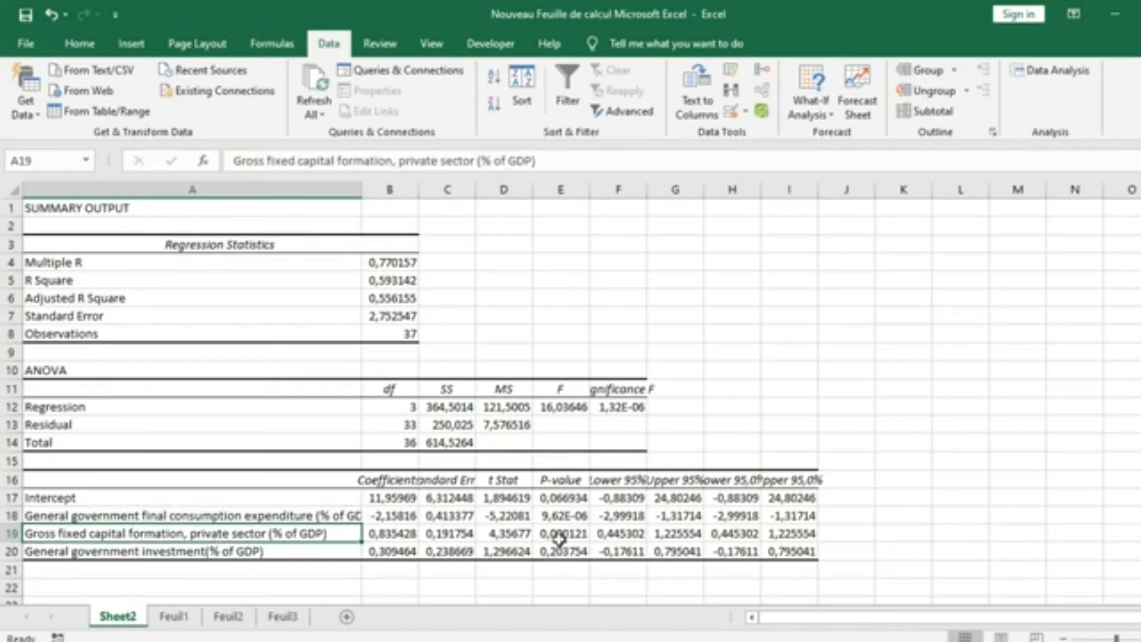
click(559, 533)
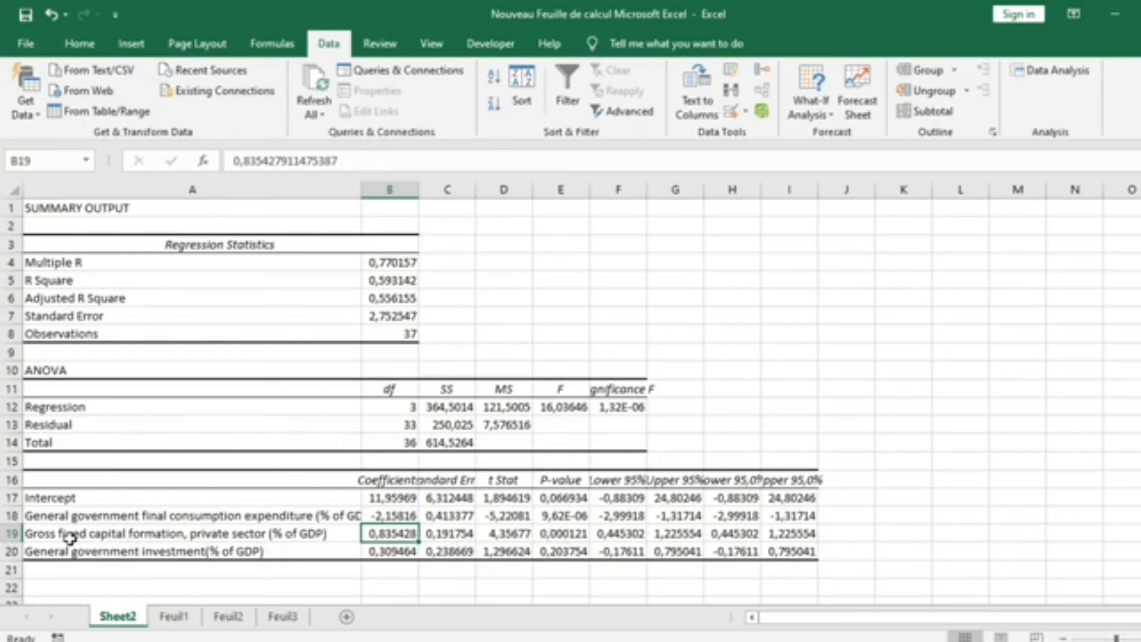
mouse_move(571, 539)
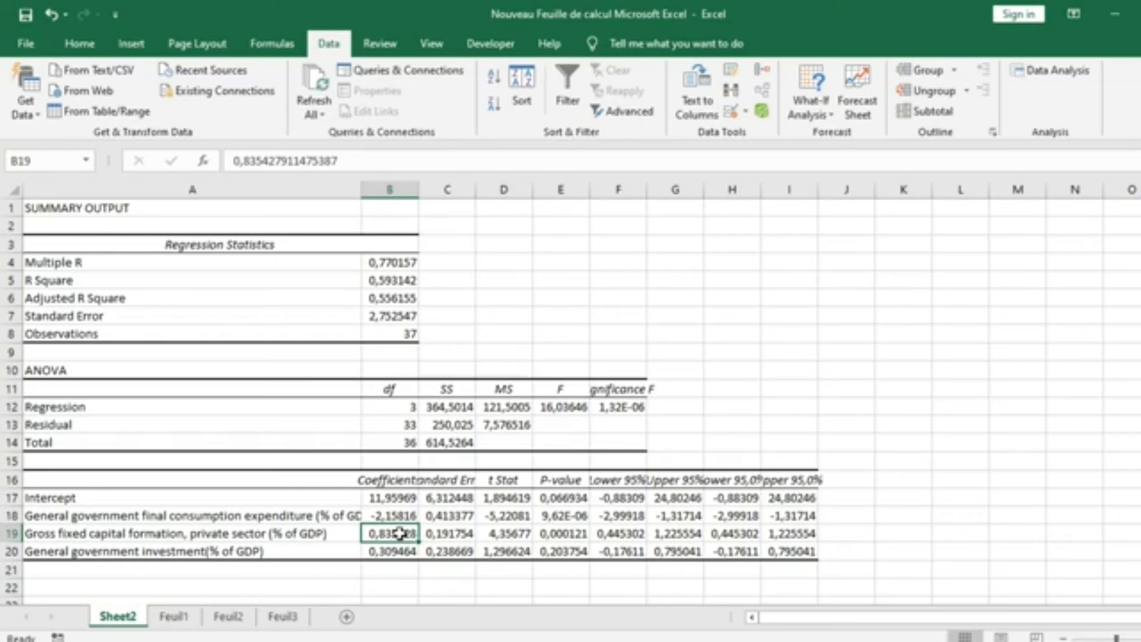
mouse_move(401, 535)
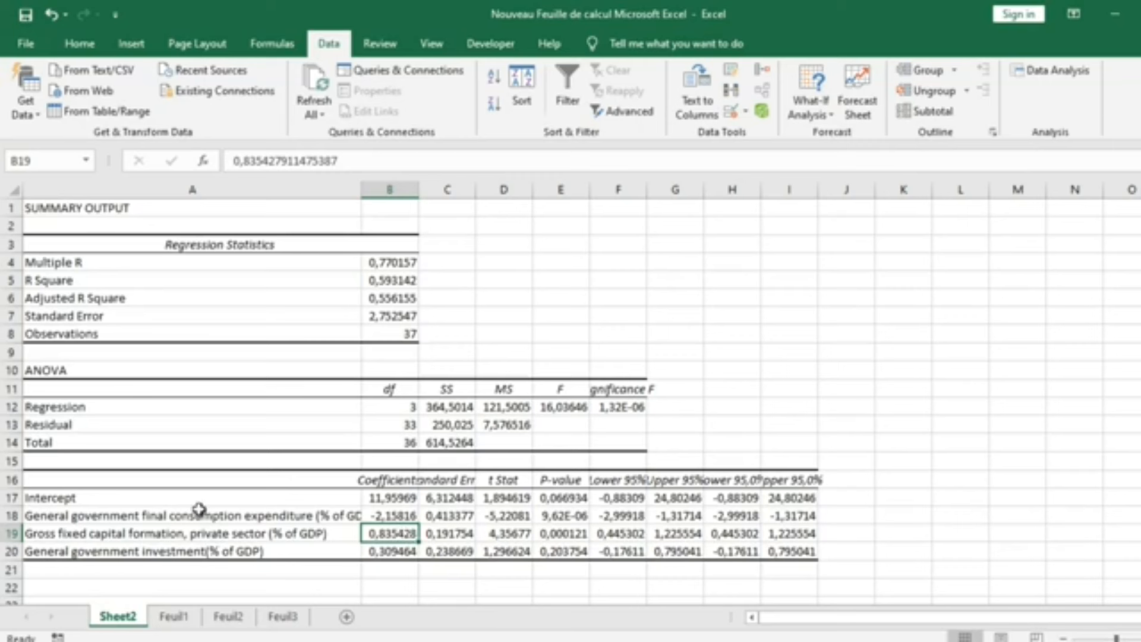
mouse_move(58, 555)
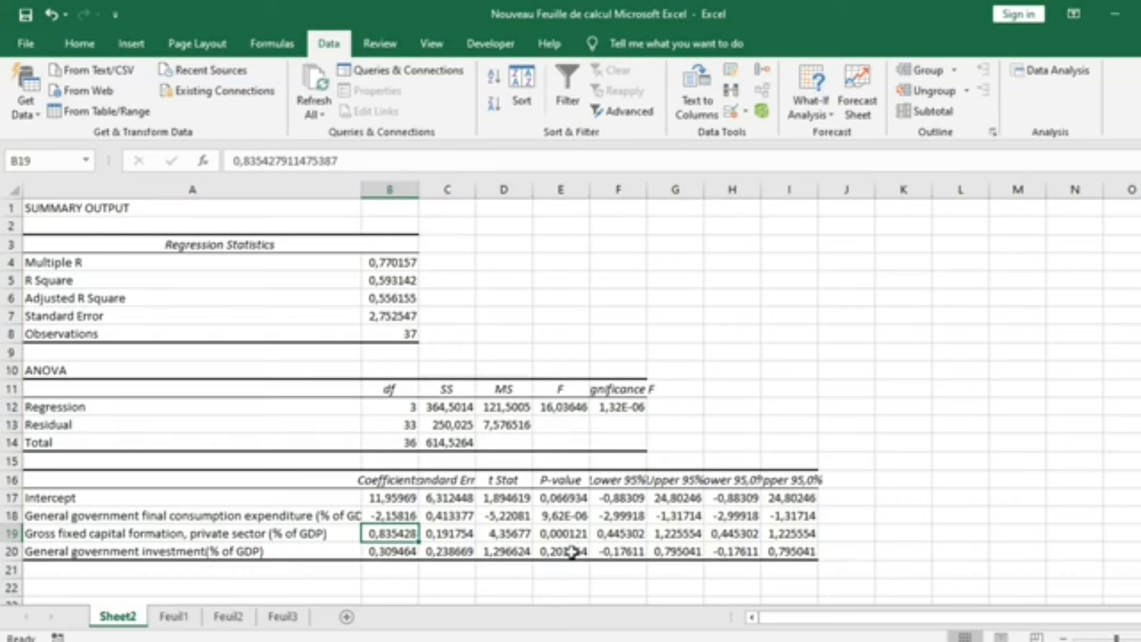
mouse_move(572, 555)
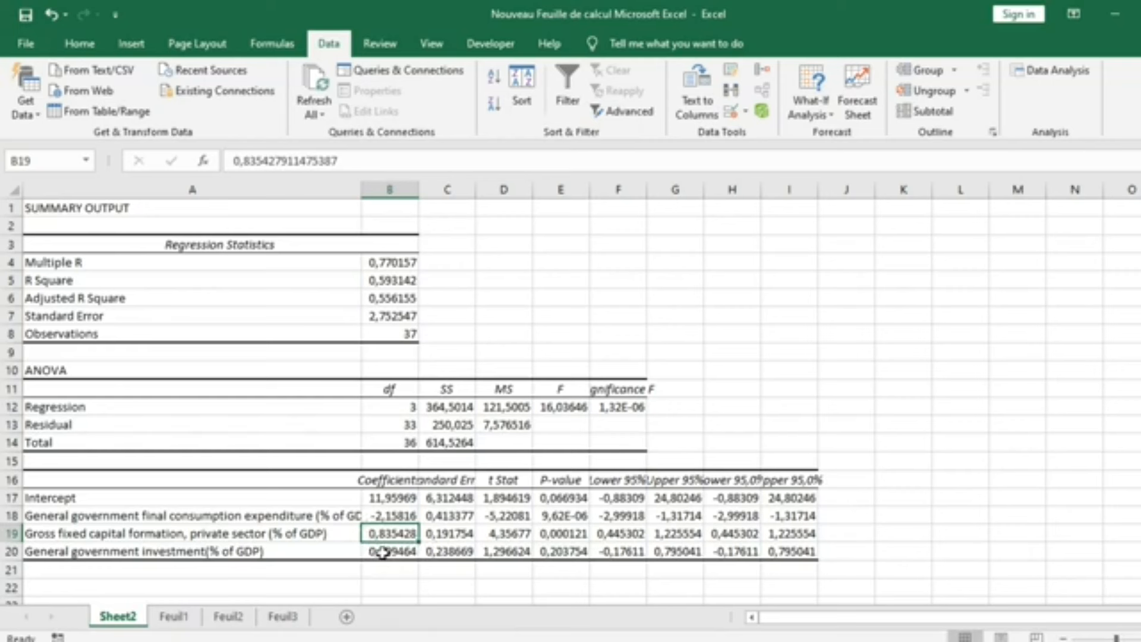
click(390, 550)
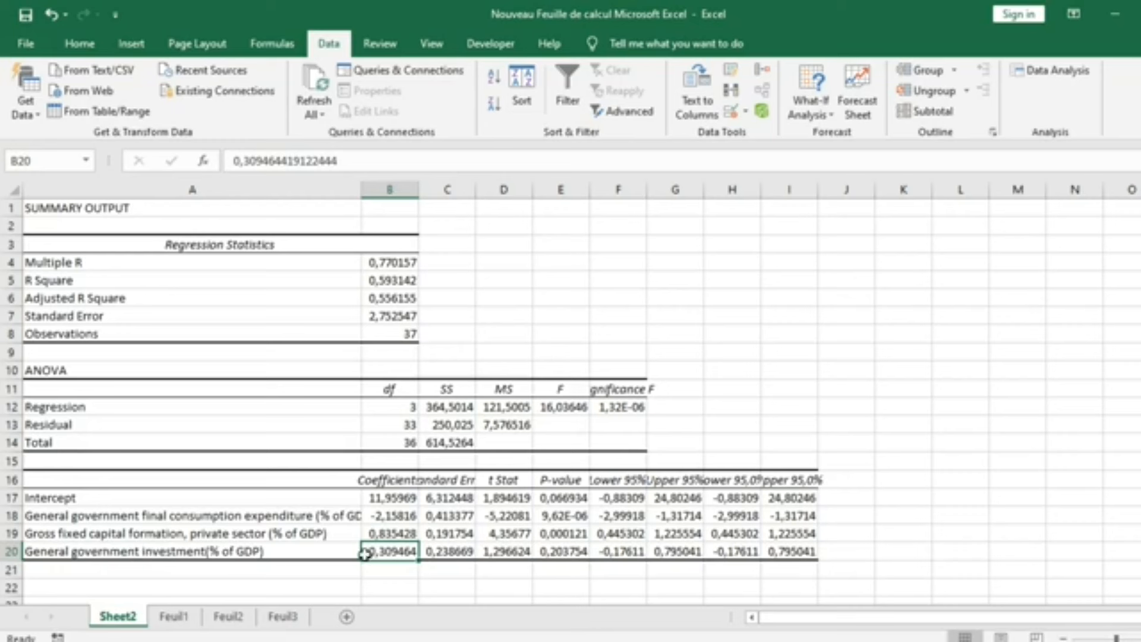
mouse_move(710, 491)
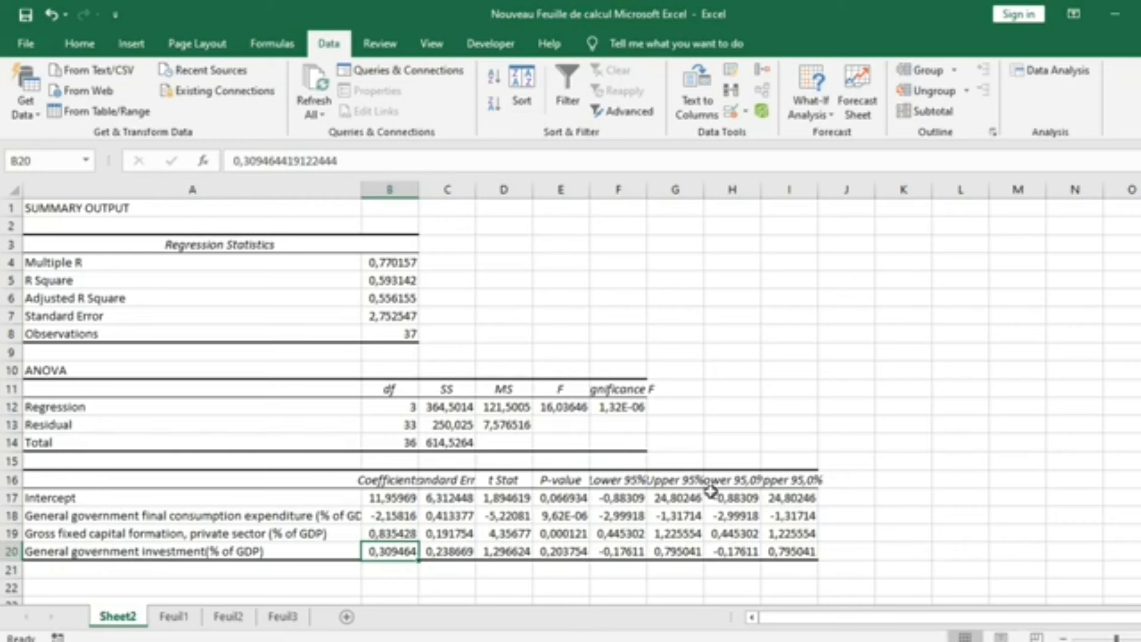
click(618, 479)
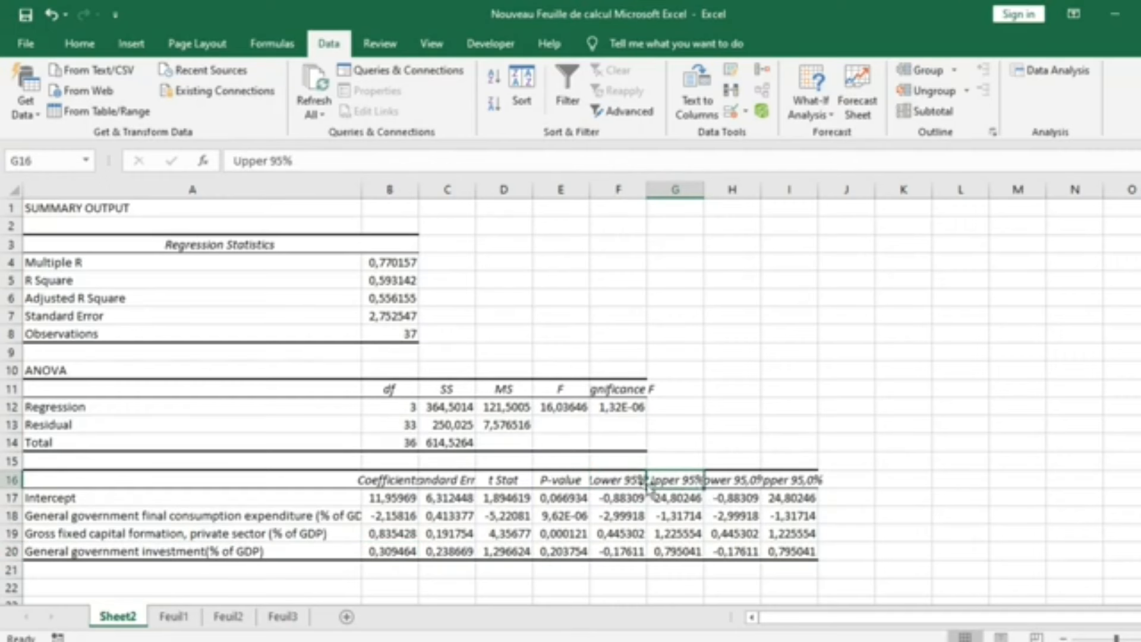
scroll(down, 3)
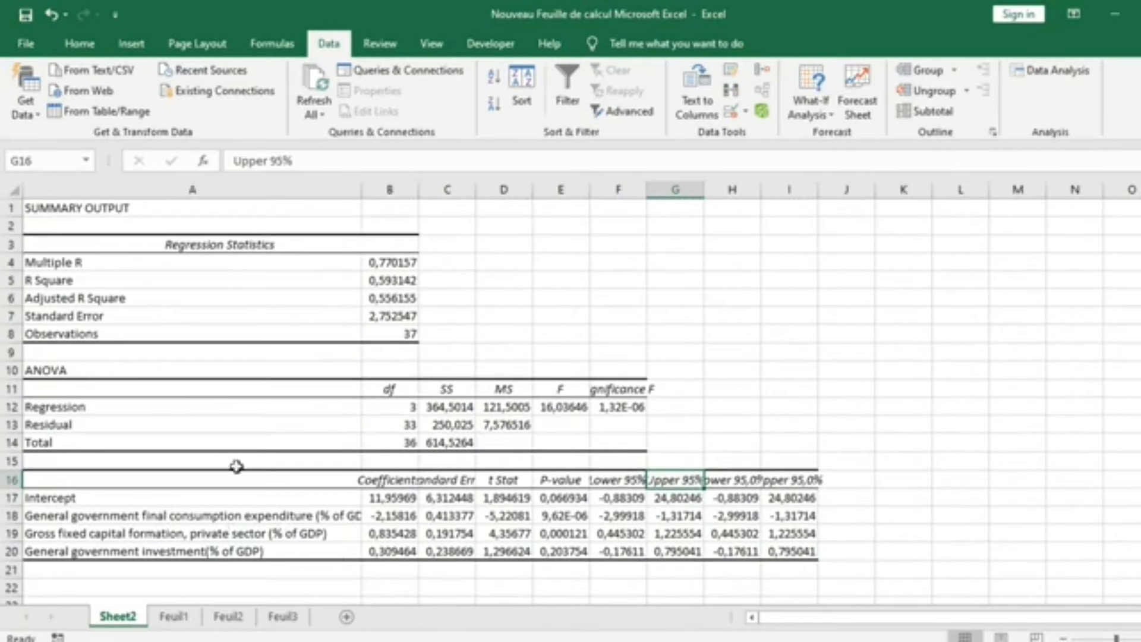
mouse_move(312, 502)
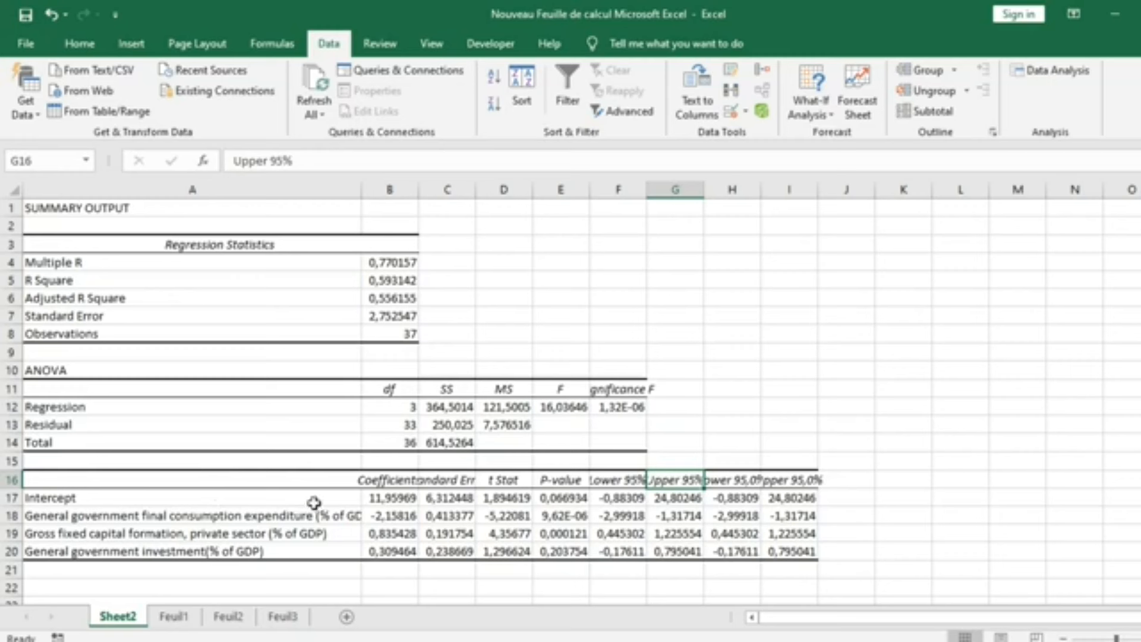
mouse_move(510, 537)
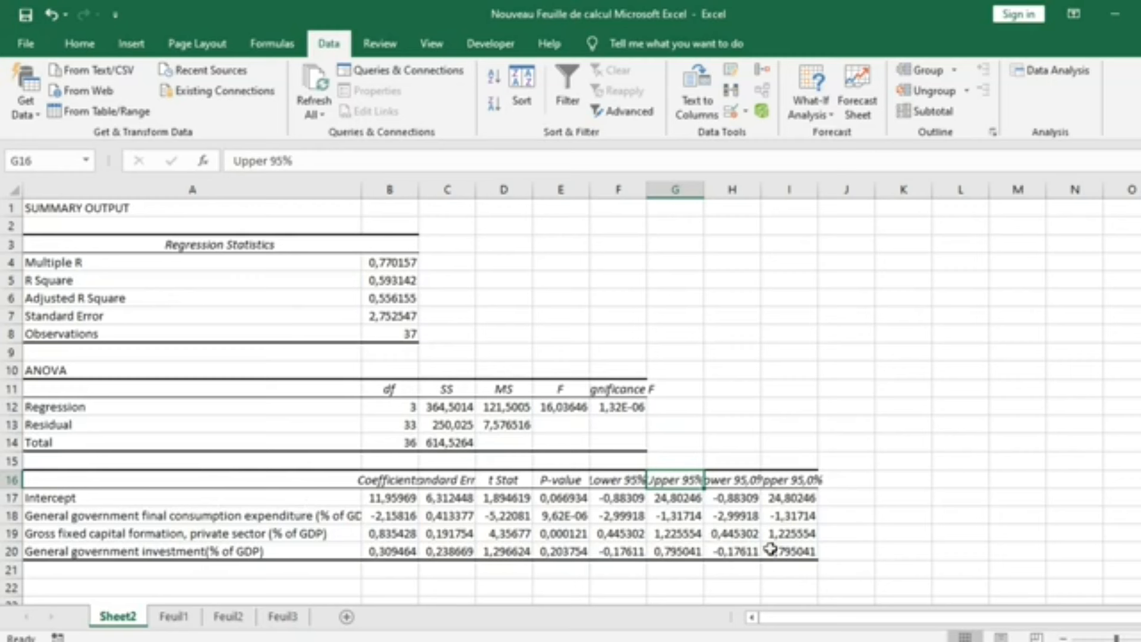
mouse_move(538, 408)
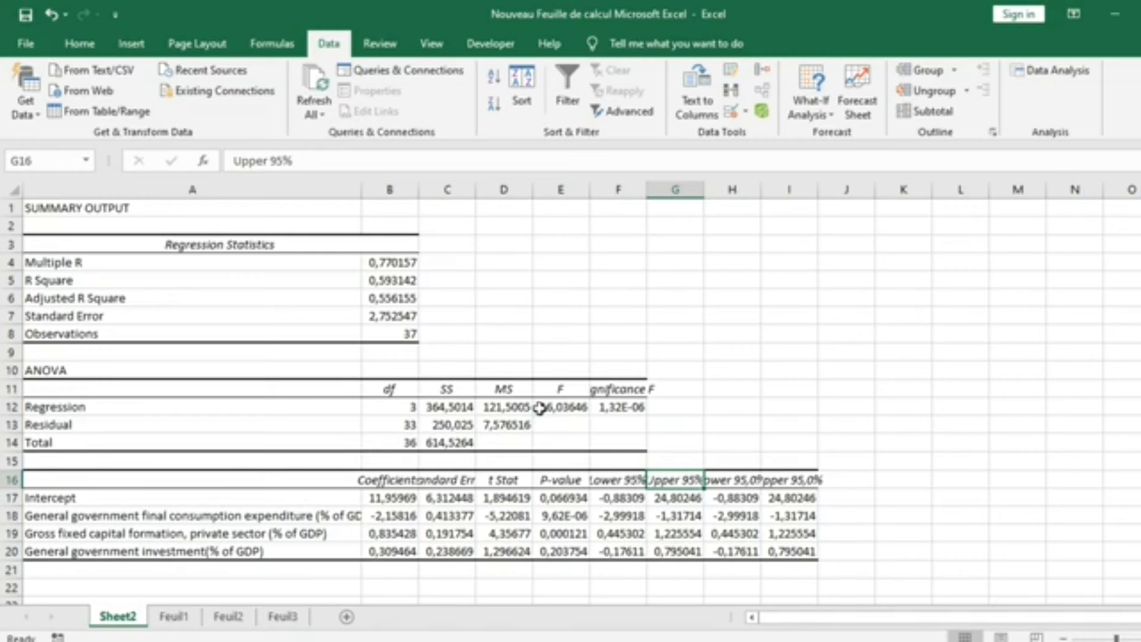